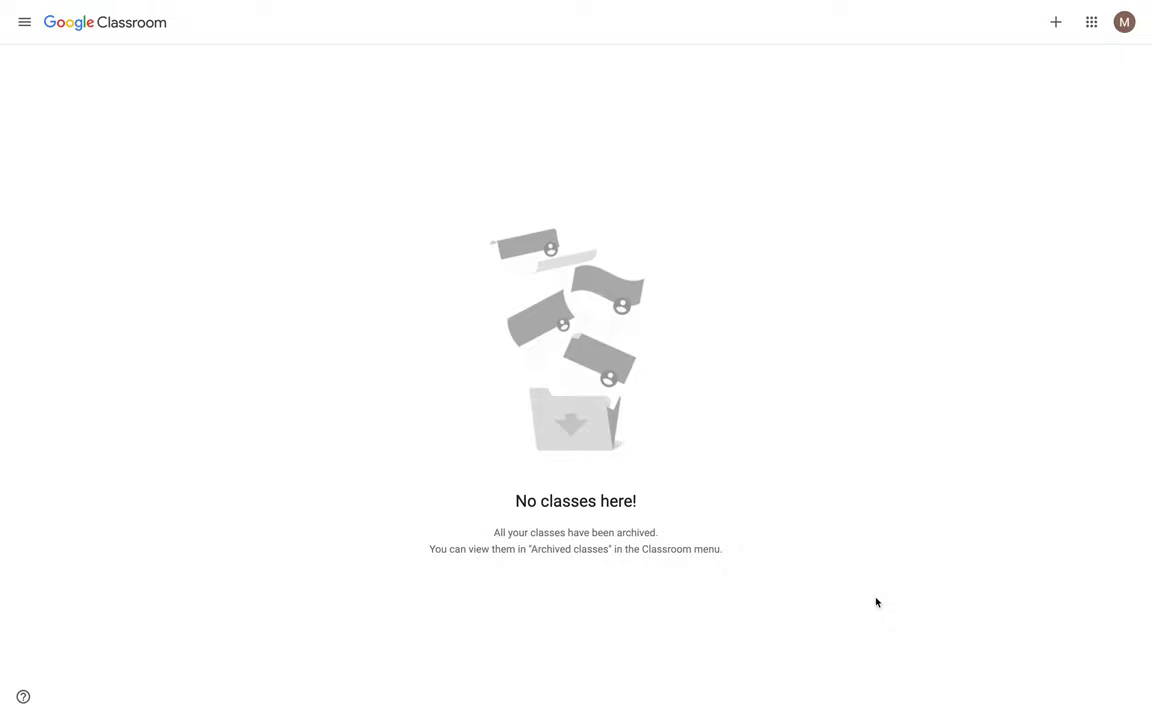
mouse_move(1052, 48)
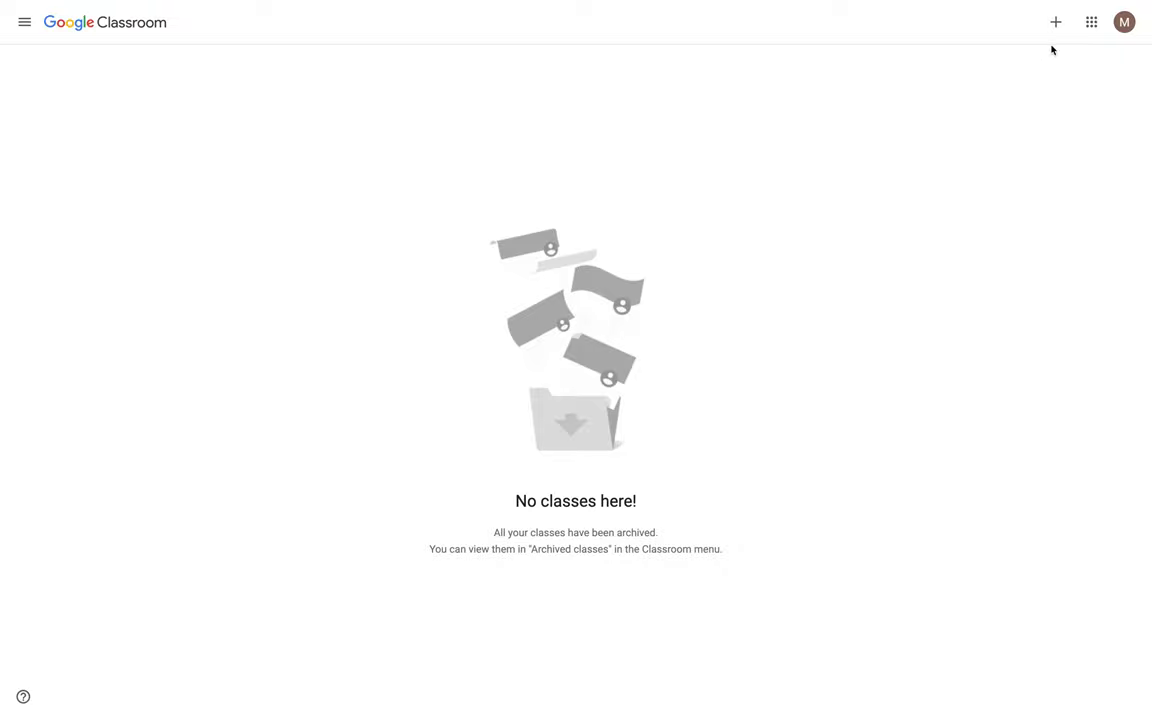
mouse_move(1055, 22)
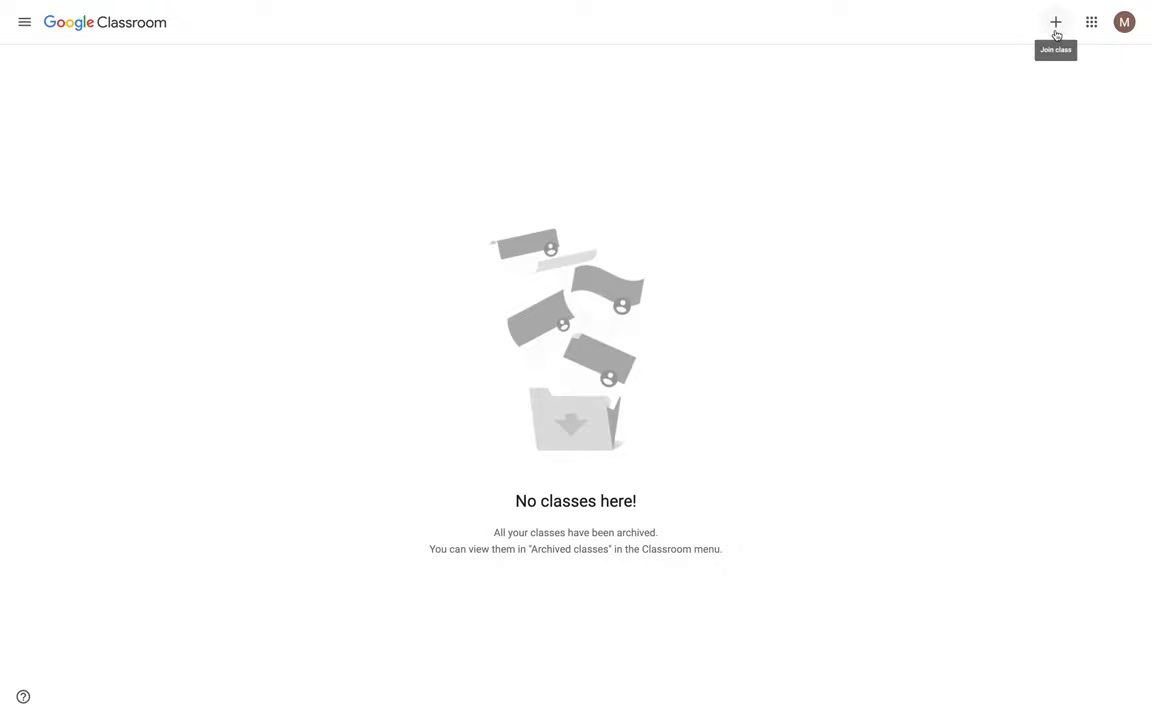
Switch to the 'eLearning for students and parents' class Stream showing its class code.
click(1054, 22)
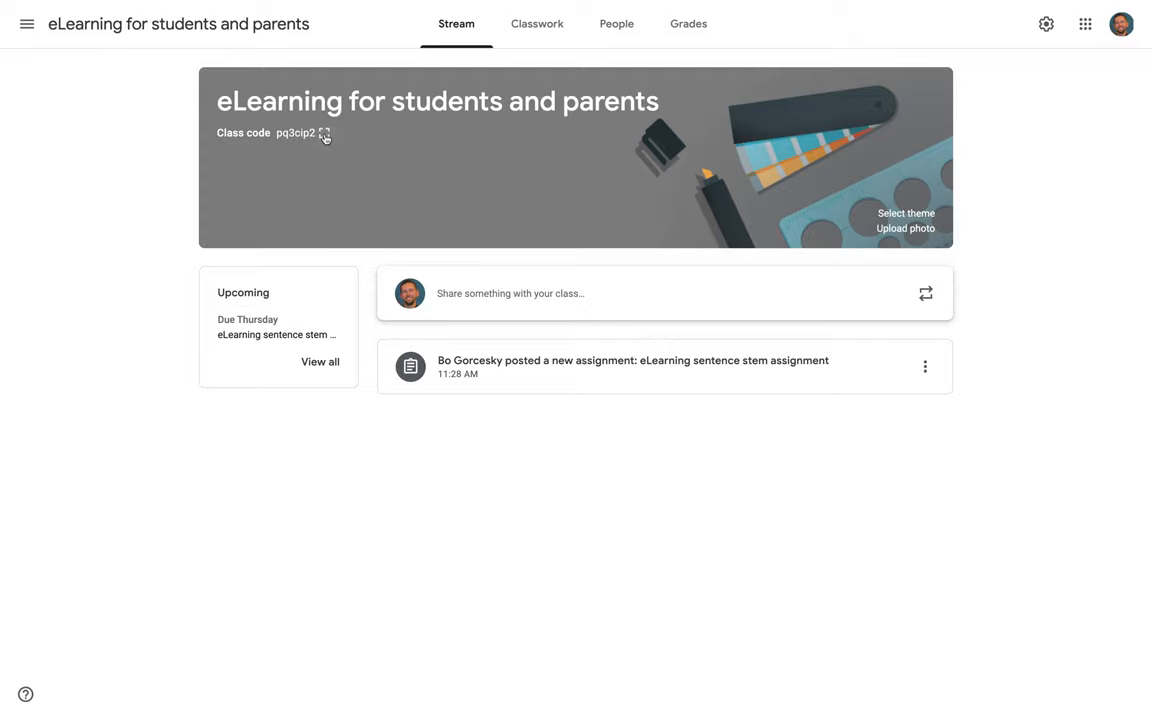
click(323, 133)
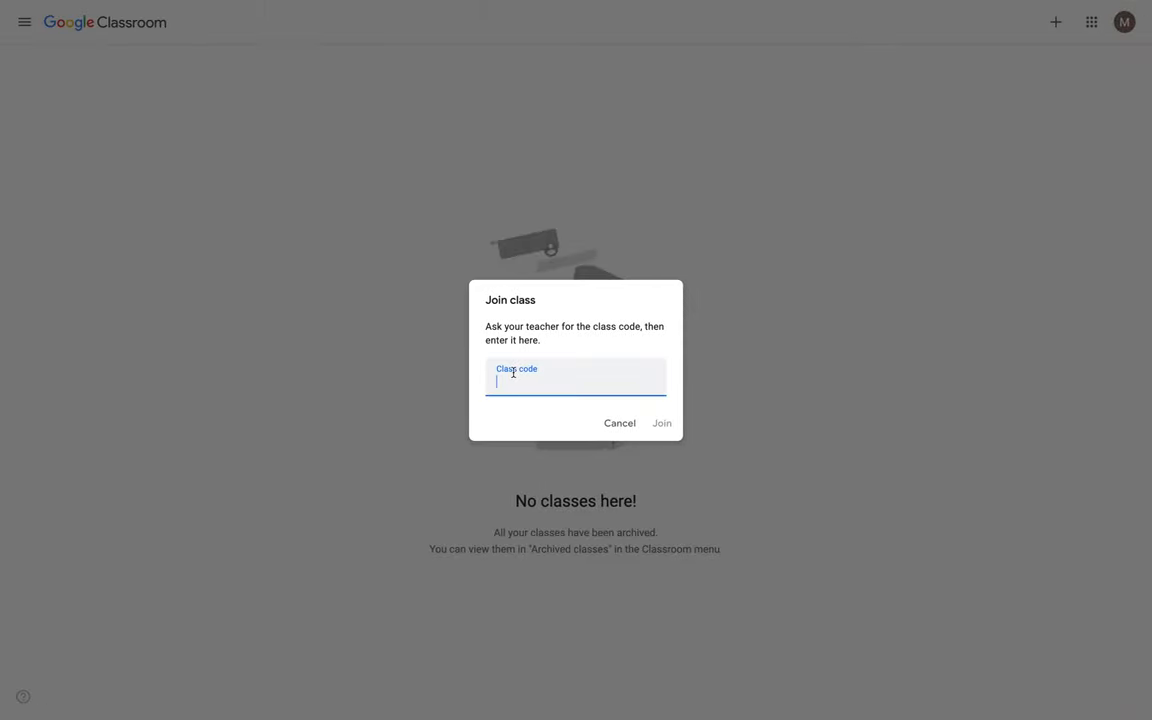
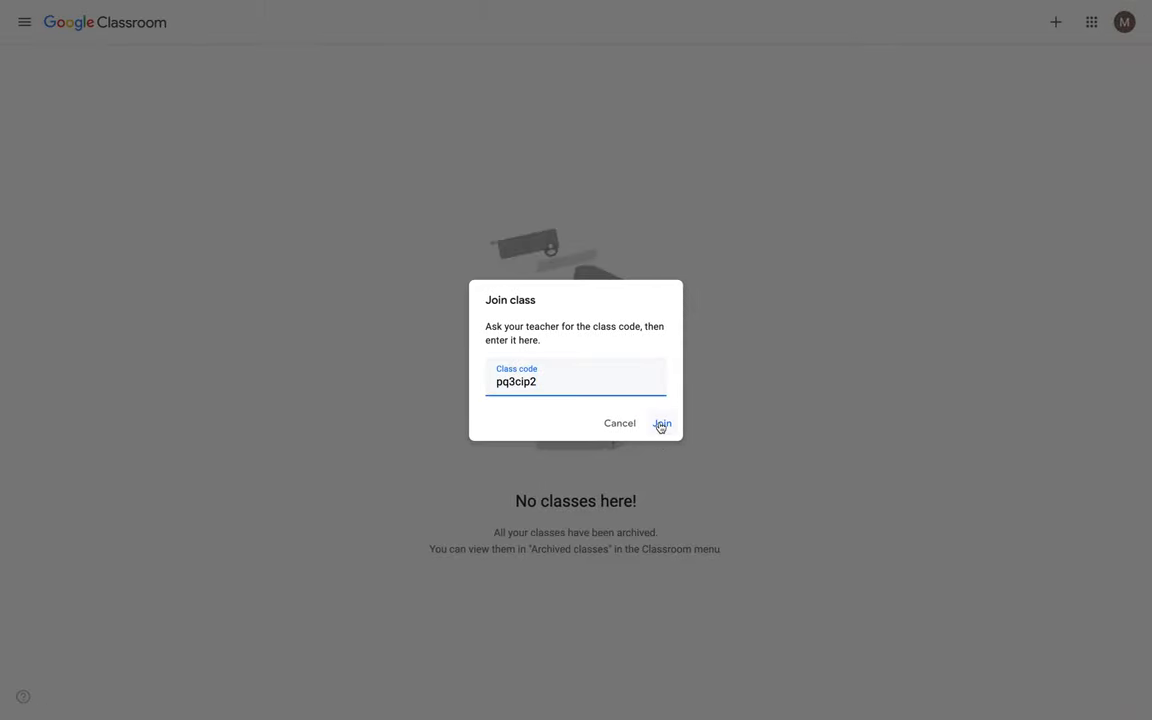
click(662, 423)
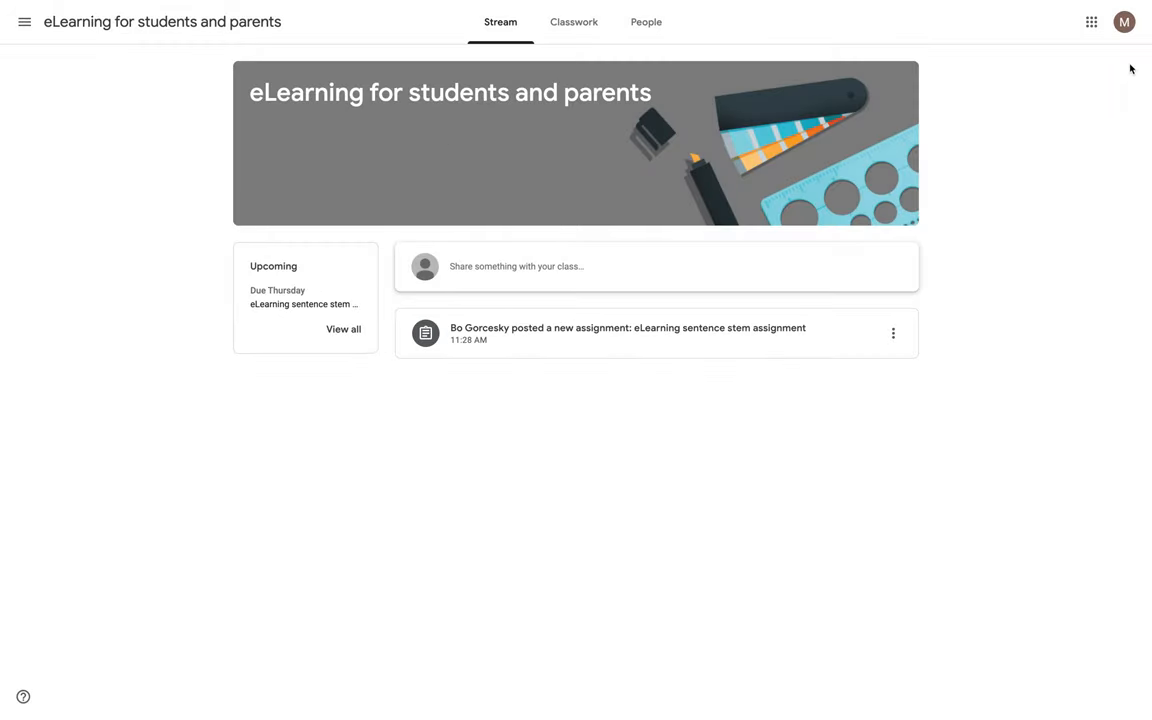
mouse_move(274, 274)
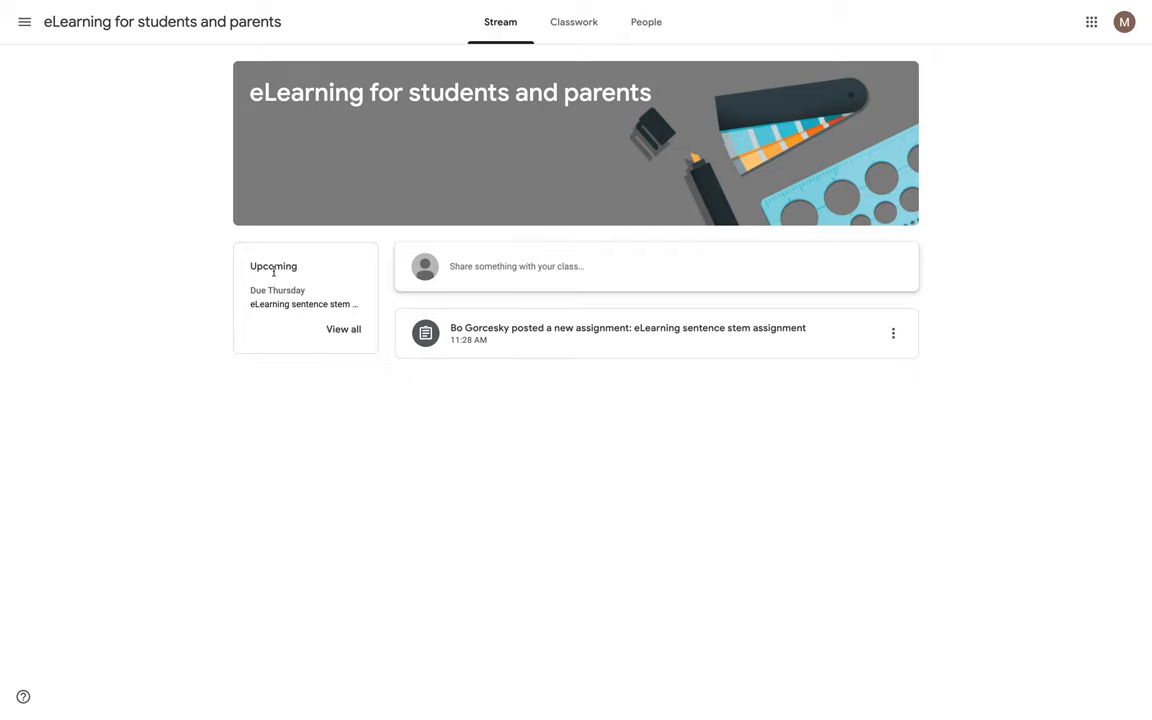
mouse_move(286, 312)
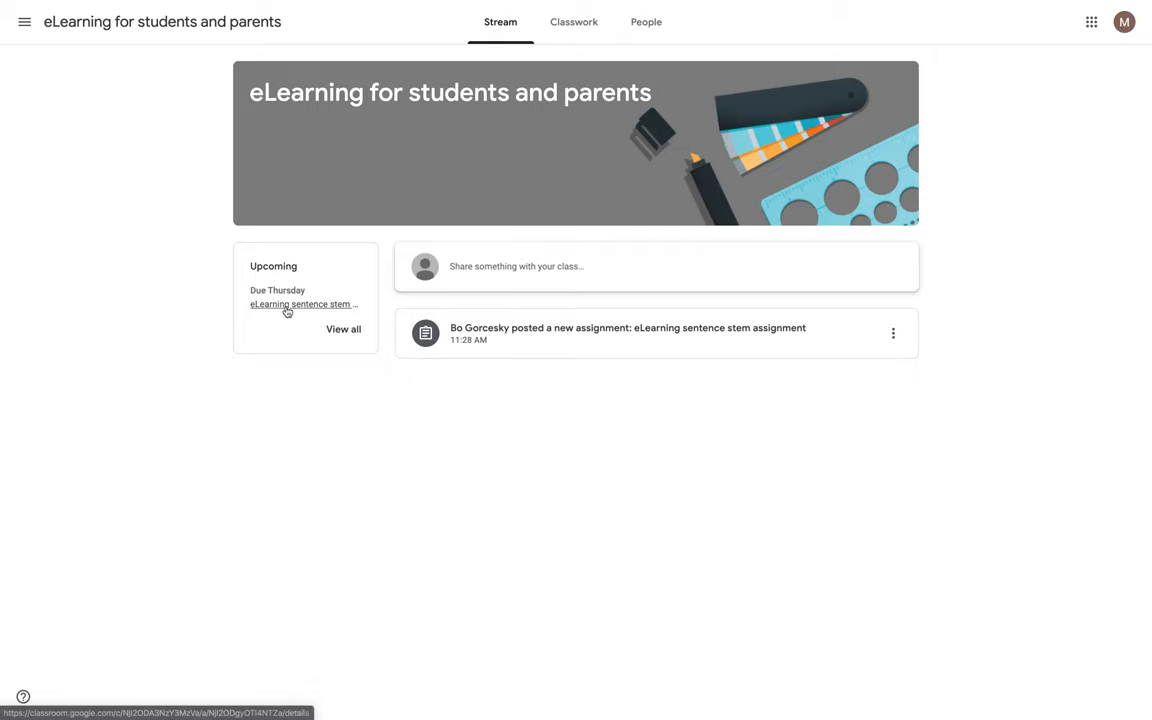
mouse_move(285, 317)
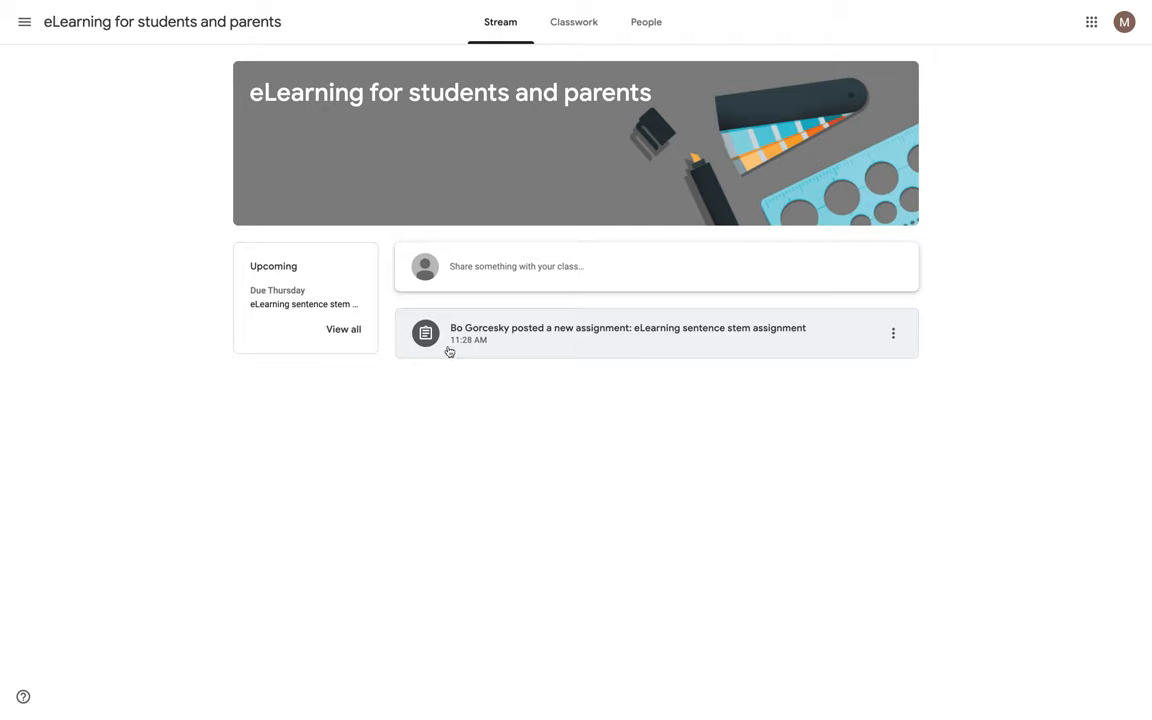
mouse_move(681, 347)
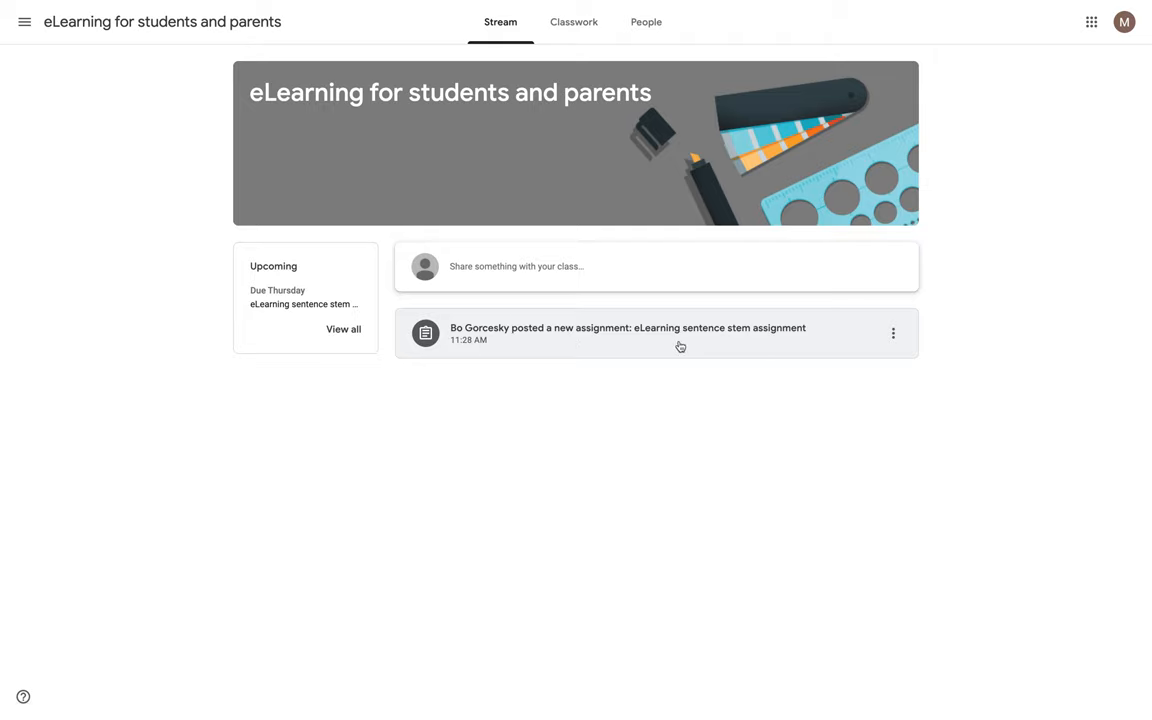
mouse_move(751, 352)
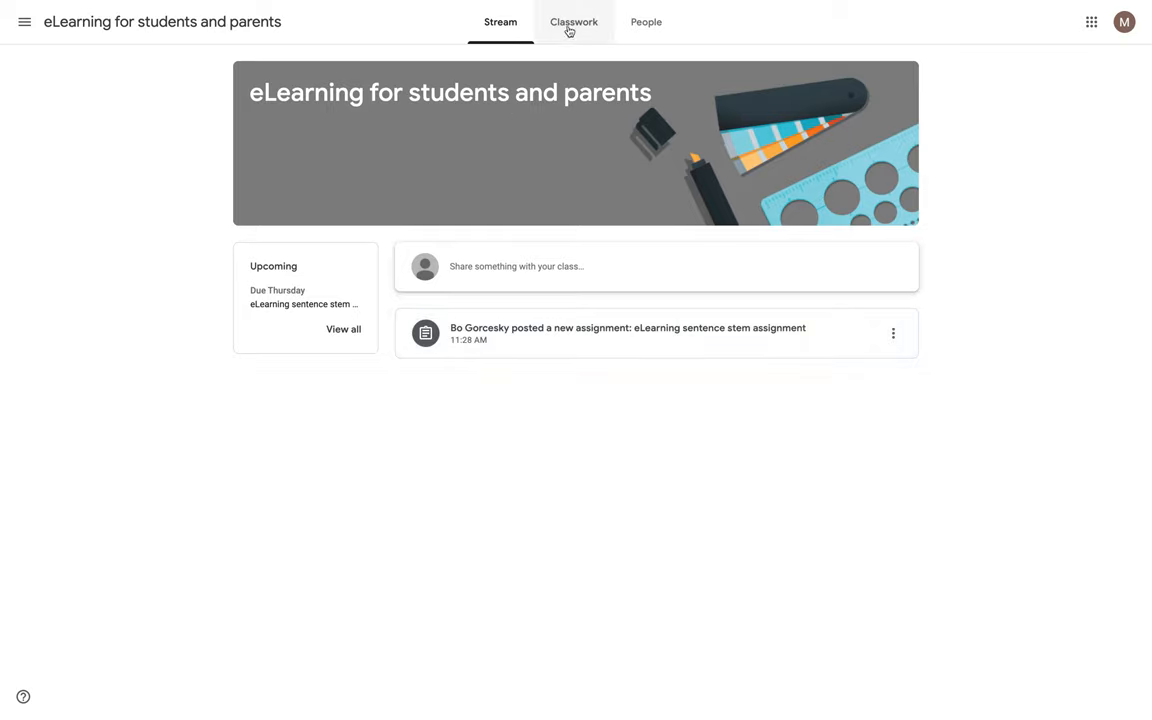
click(572, 21)
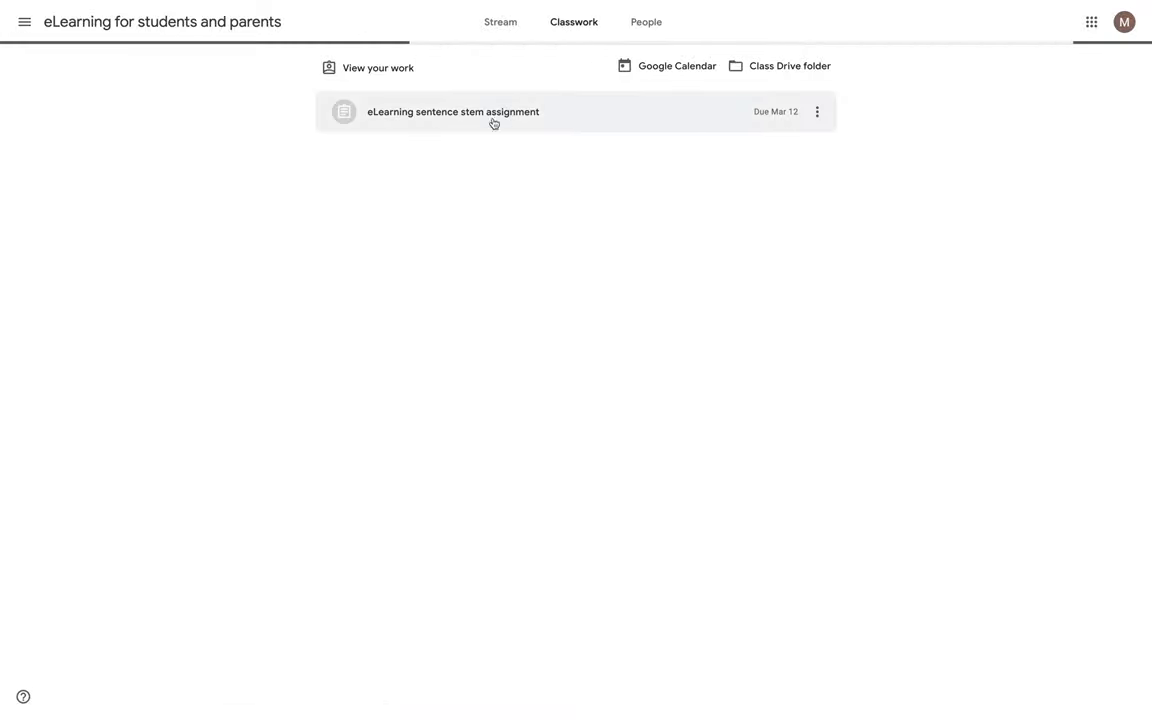
mouse_move(476, 104)
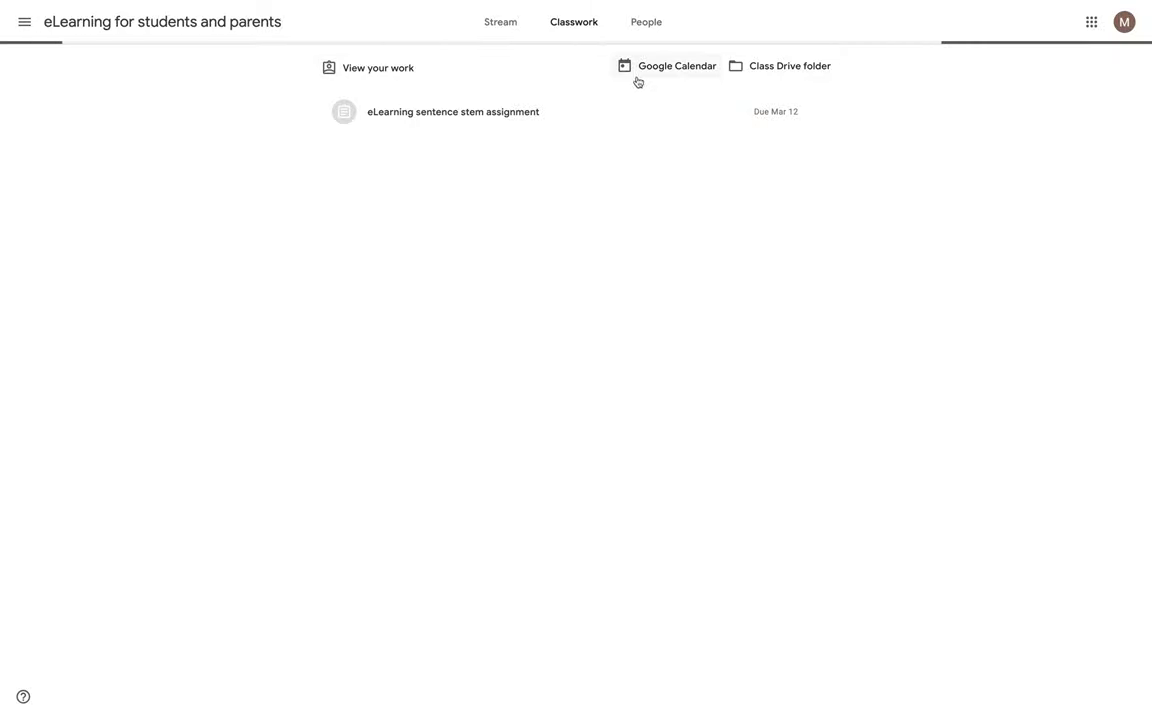
mouse_move(628, 78)
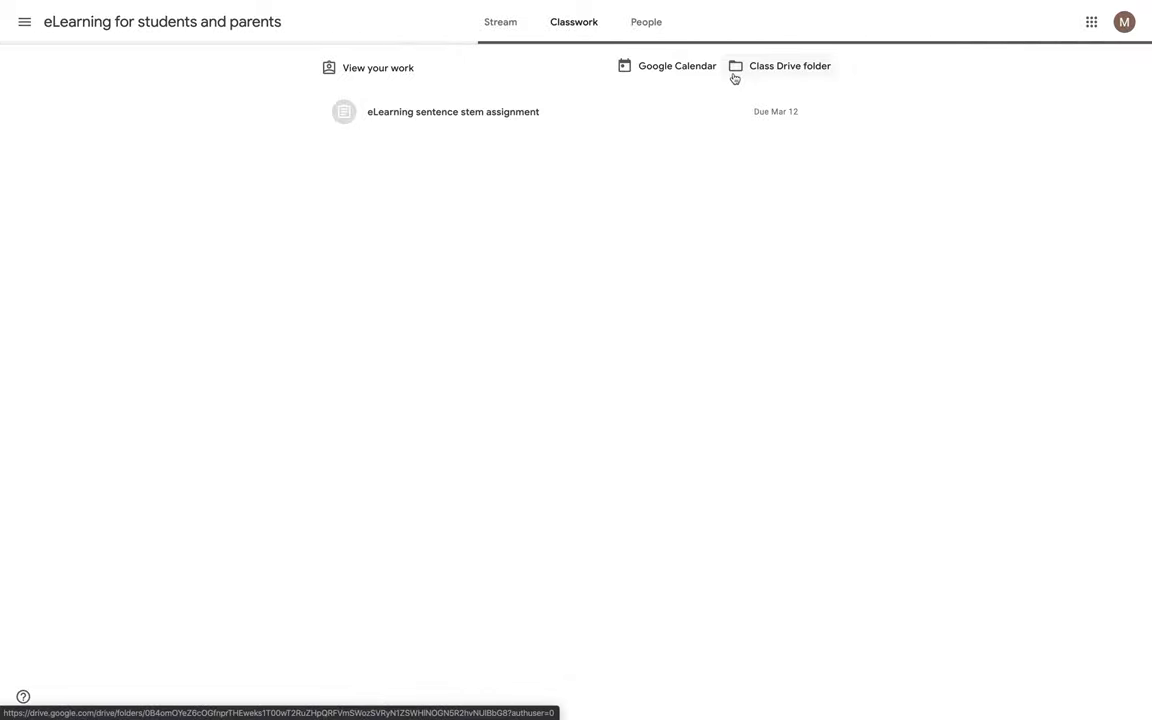
click(646, 22)
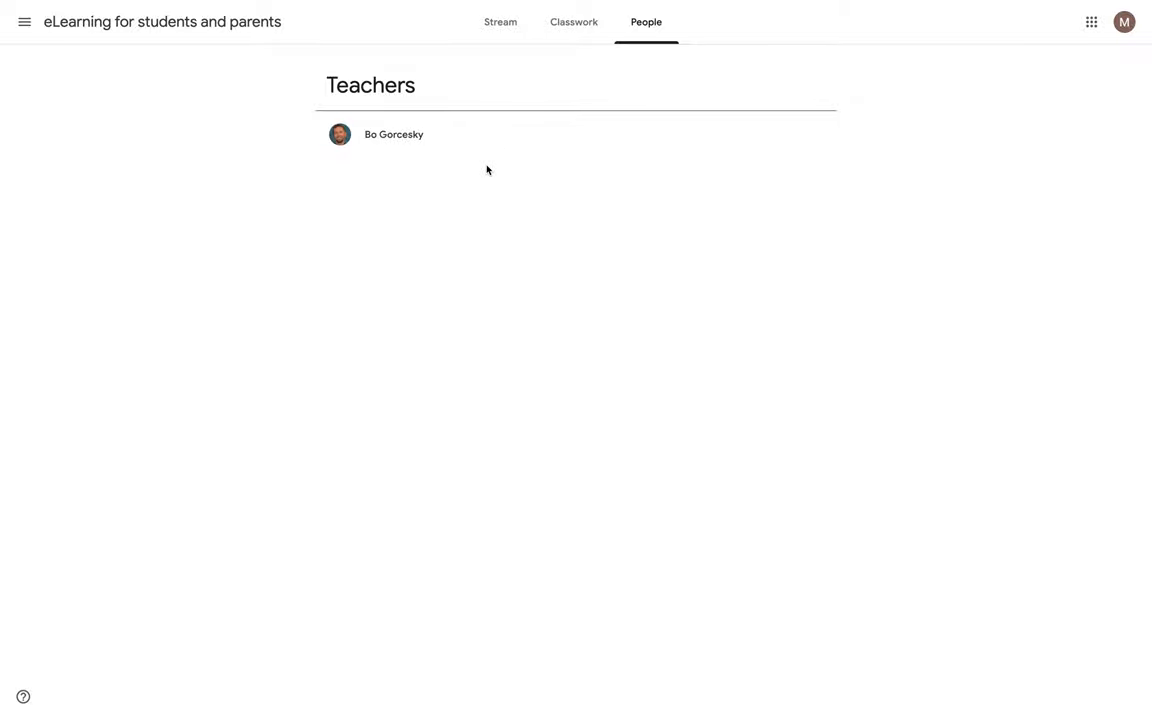
click(500, 21)
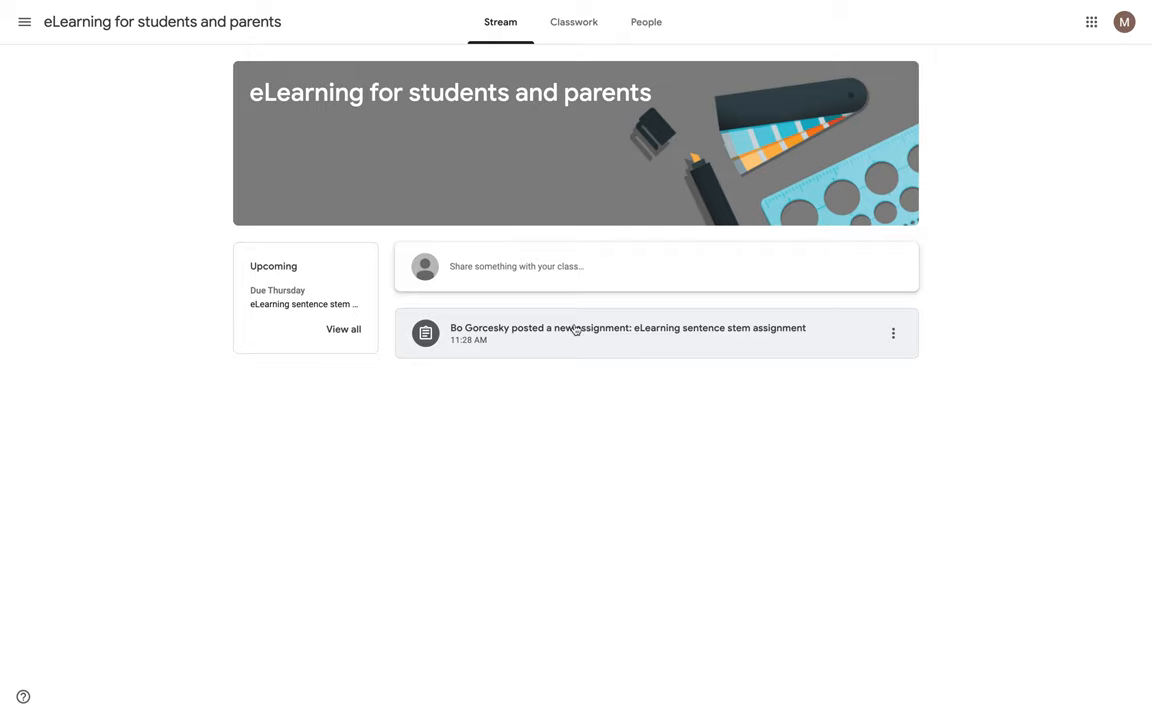
Open the sentence stem assignment post to view its 100-point details.
click(626, 328)
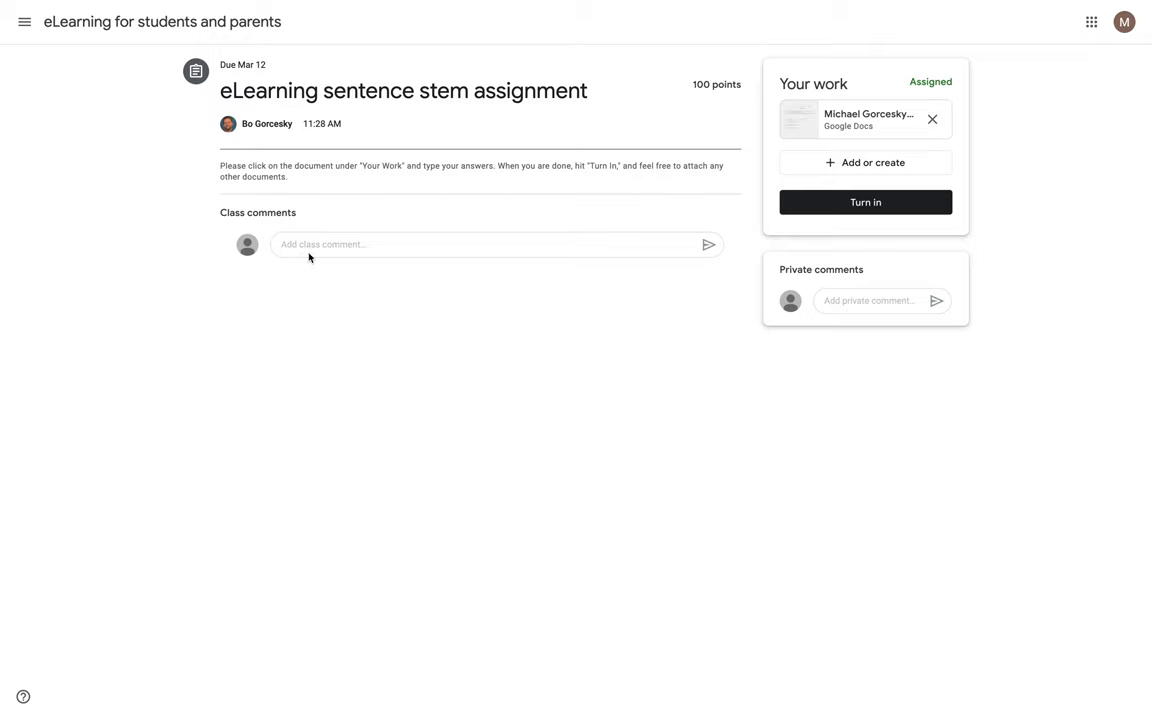
mouse_move(516, 249)
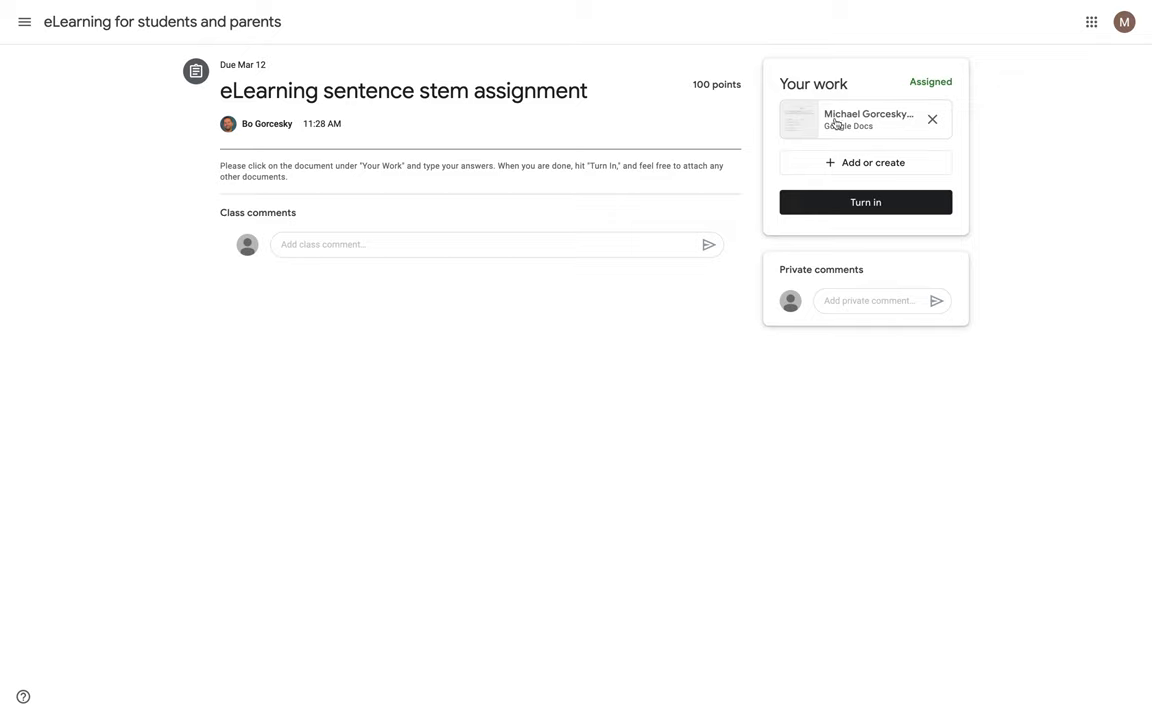
mouse_move(819, 174)
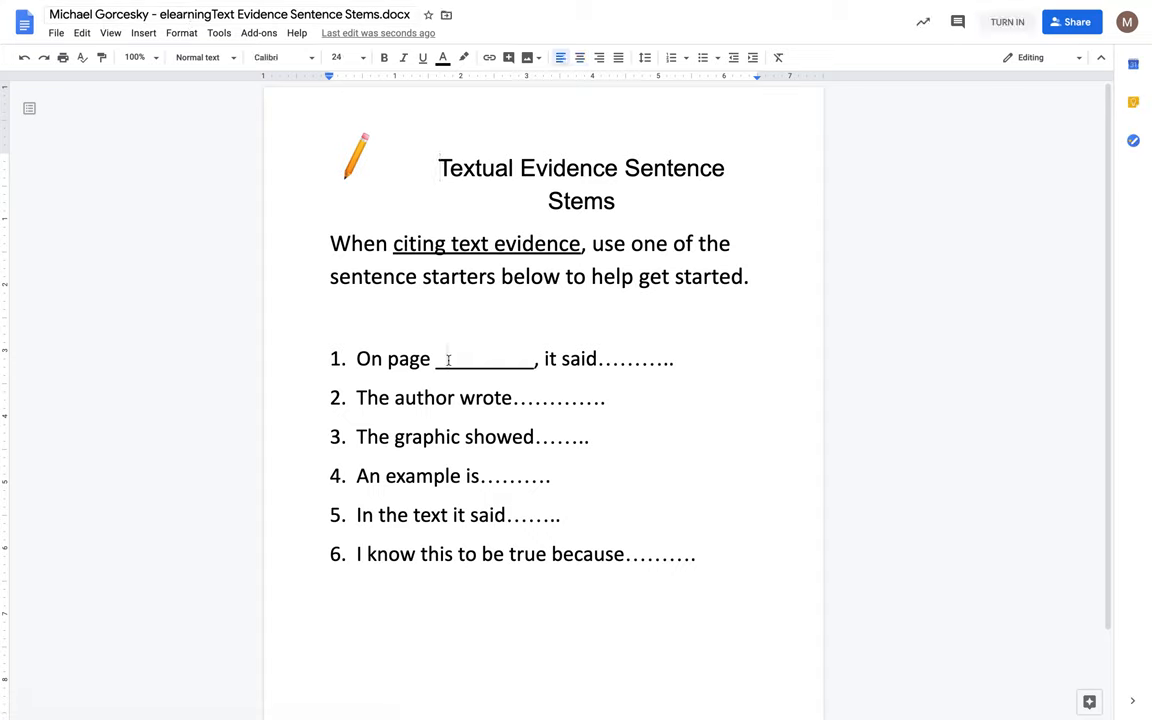
Type answers 1, hello, Hi there and pictures into the document's sentence stems.
text(1)
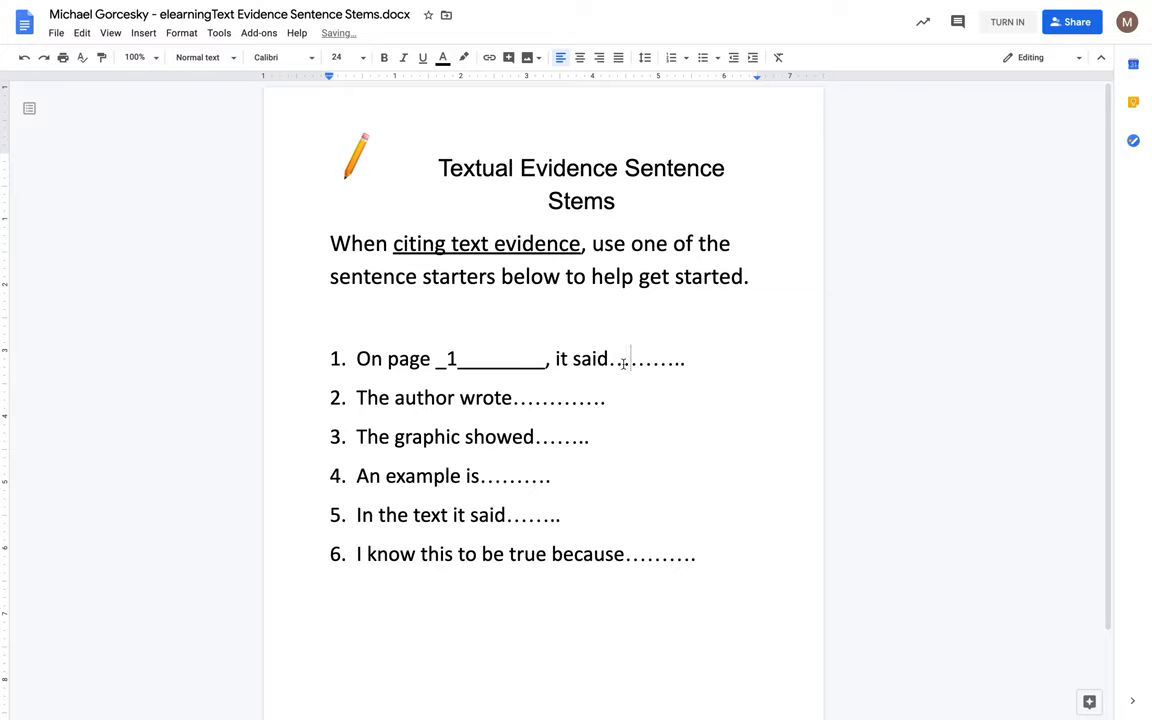
text(hello)
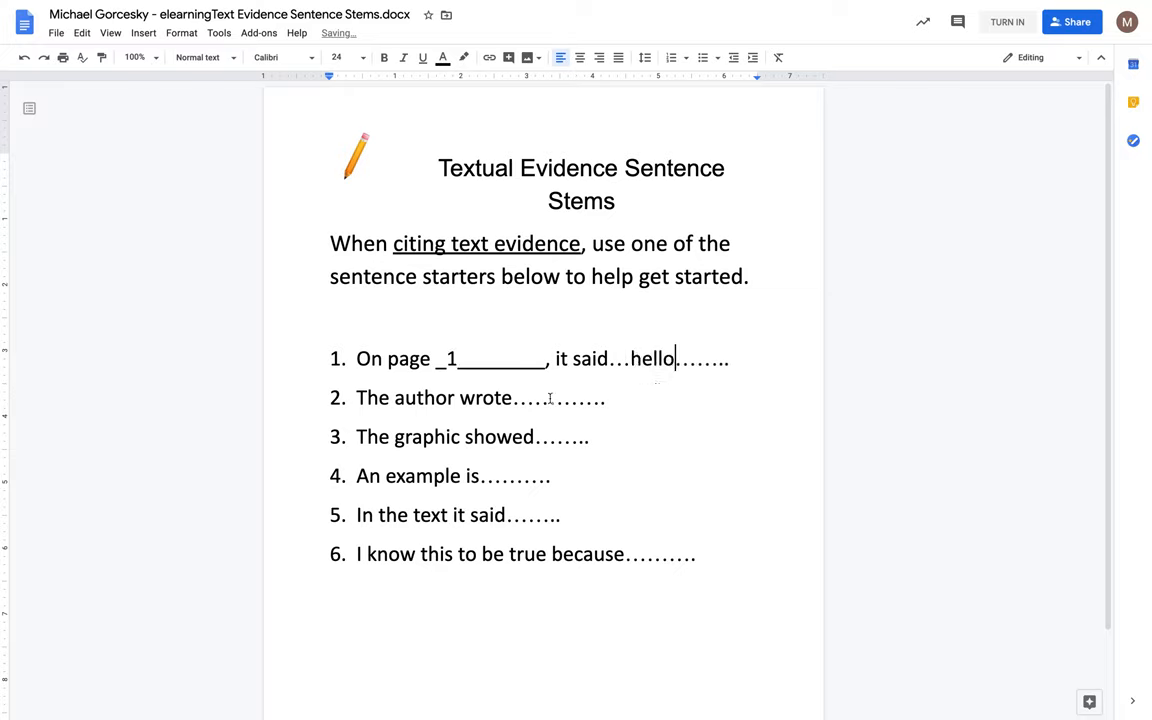
text(Hi there)
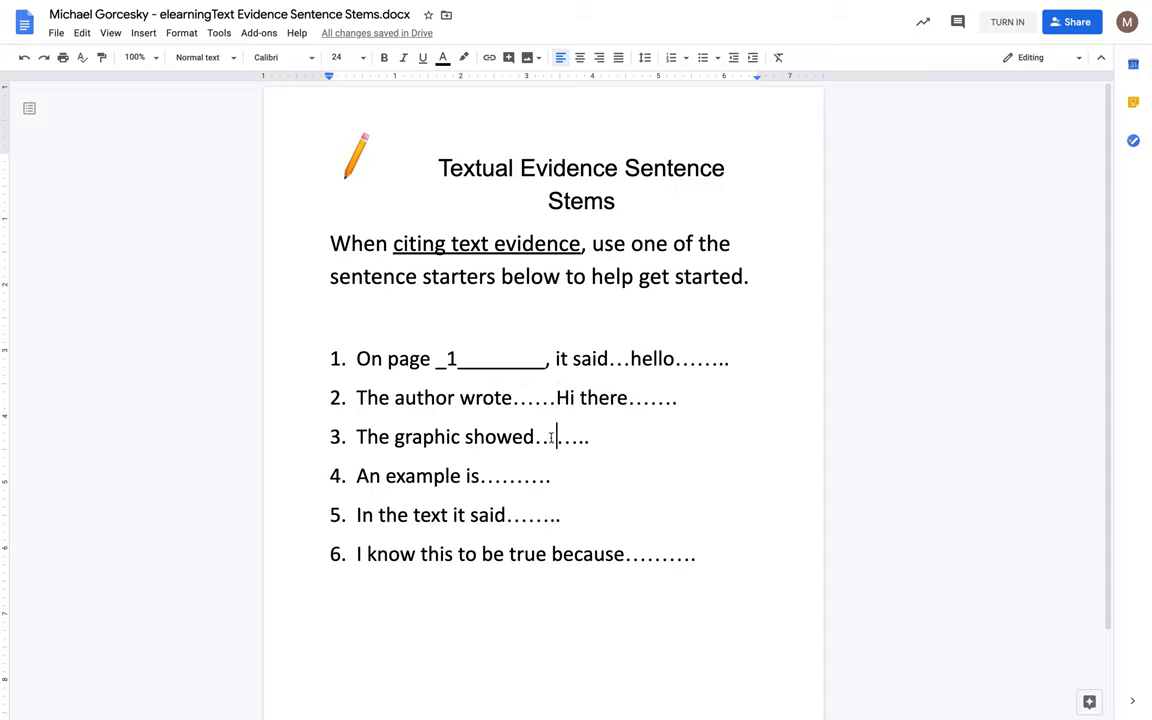
text(p)
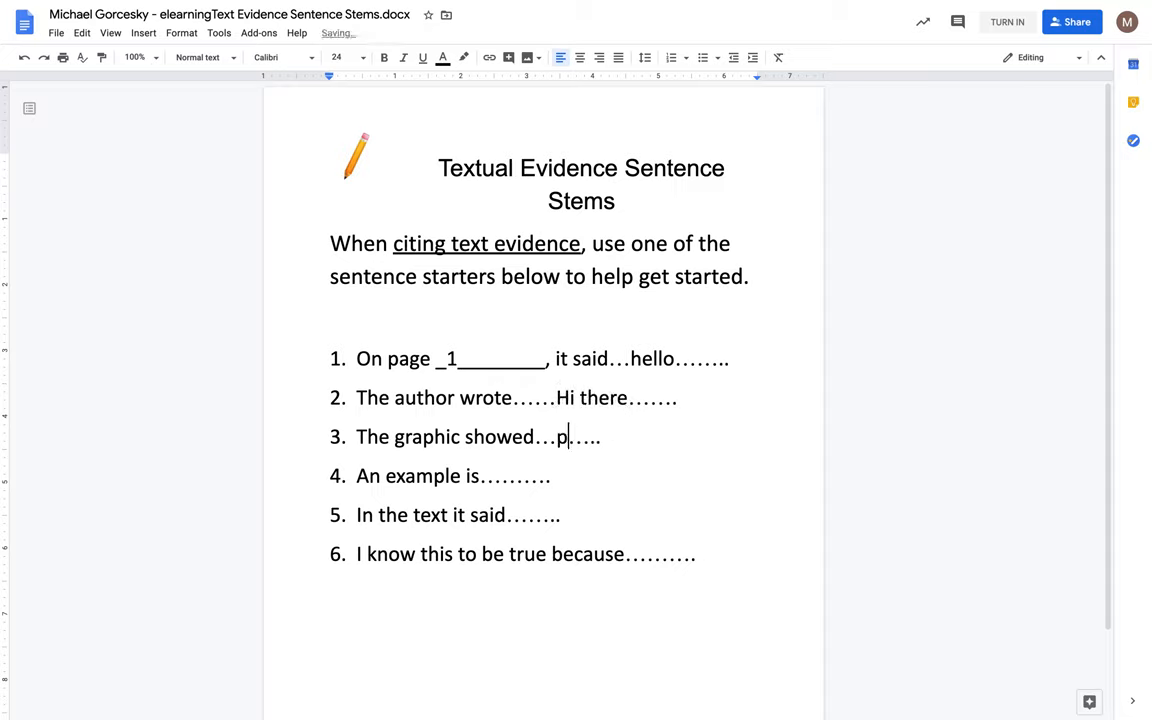
text(ictures)
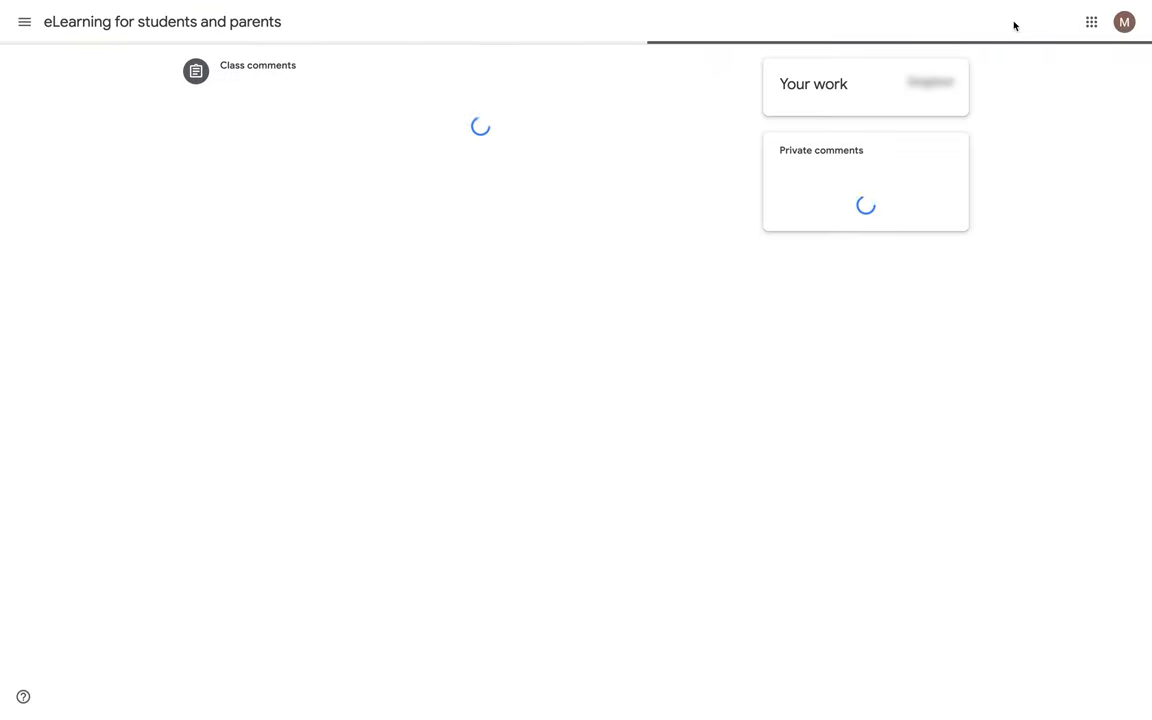
Turn in the sentence stem assignment with the Google Doc attached.
click(865, 202)
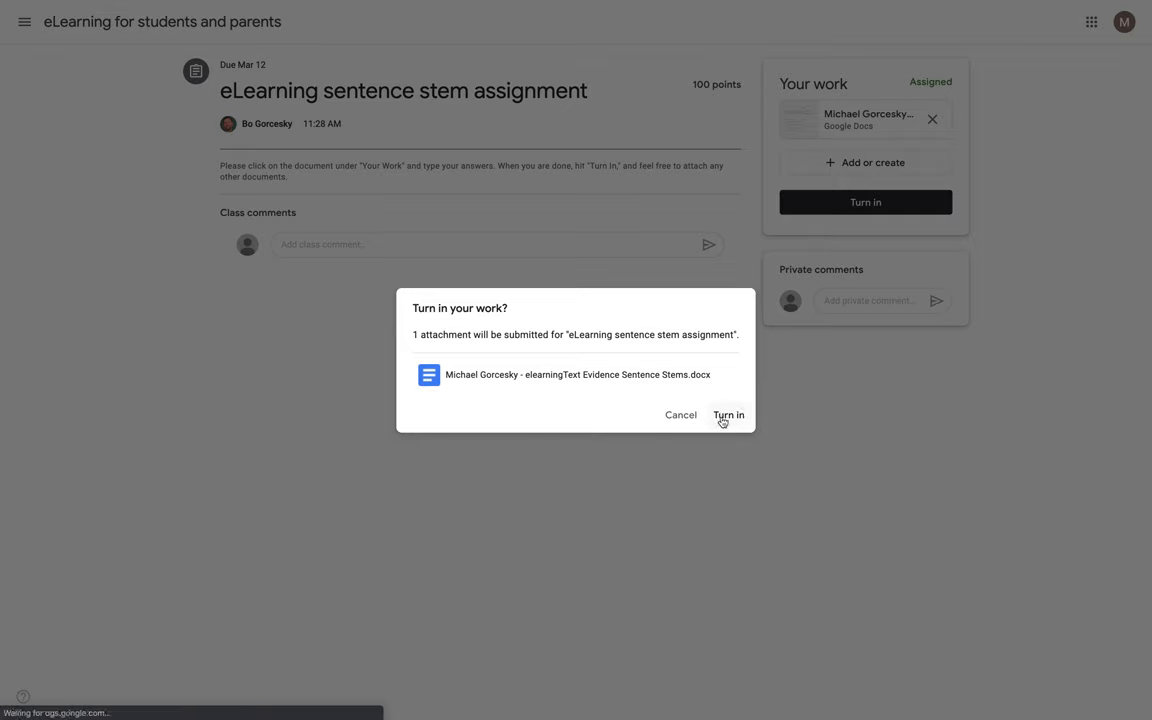
click(728, 414)
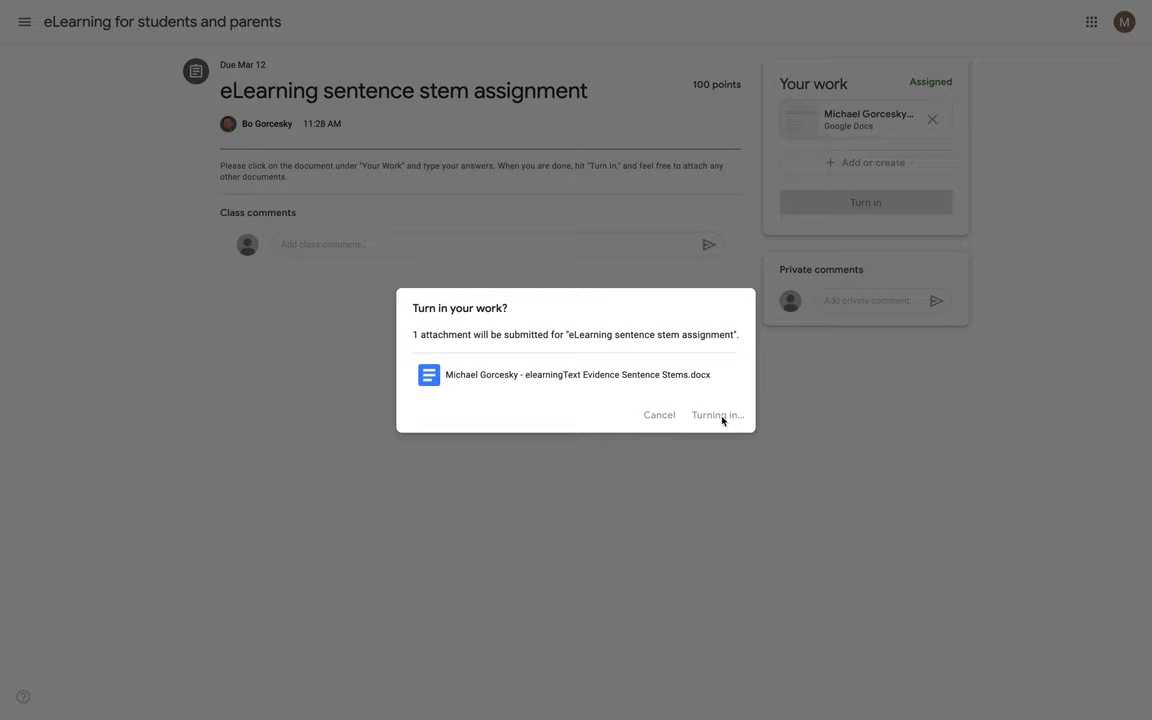
click(717, 415)
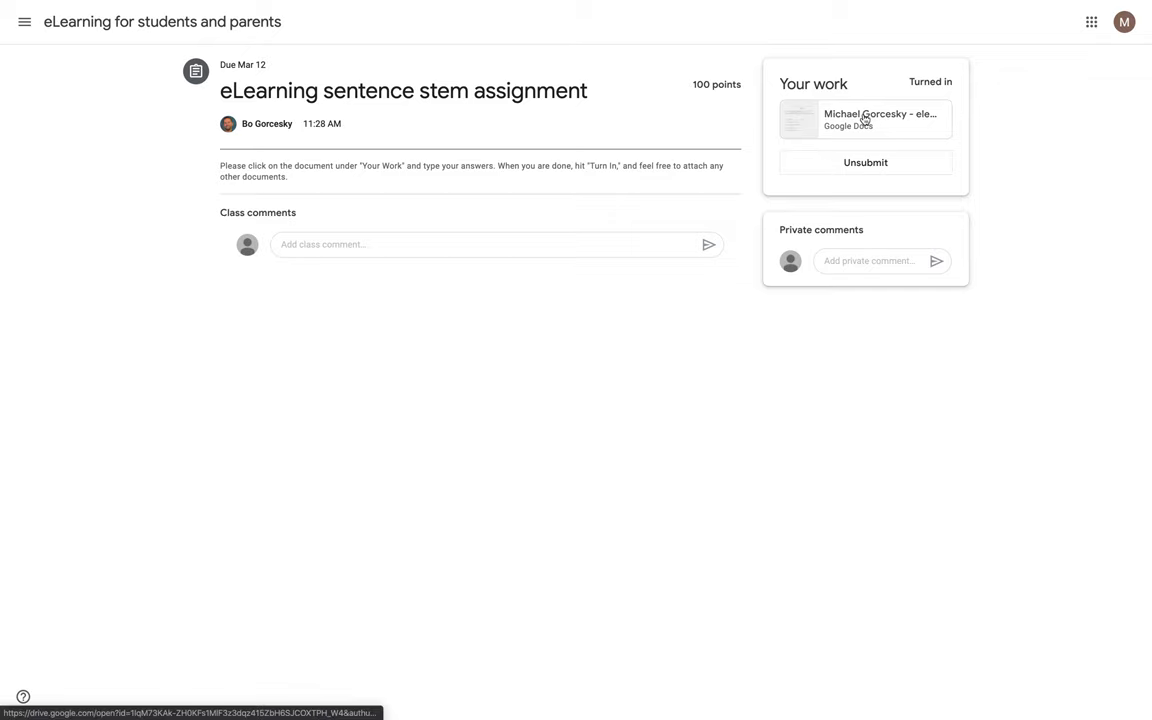
Reopen the submitted Textual Evidence Sentence Stems doc in view-only mode.
click(865, 119)
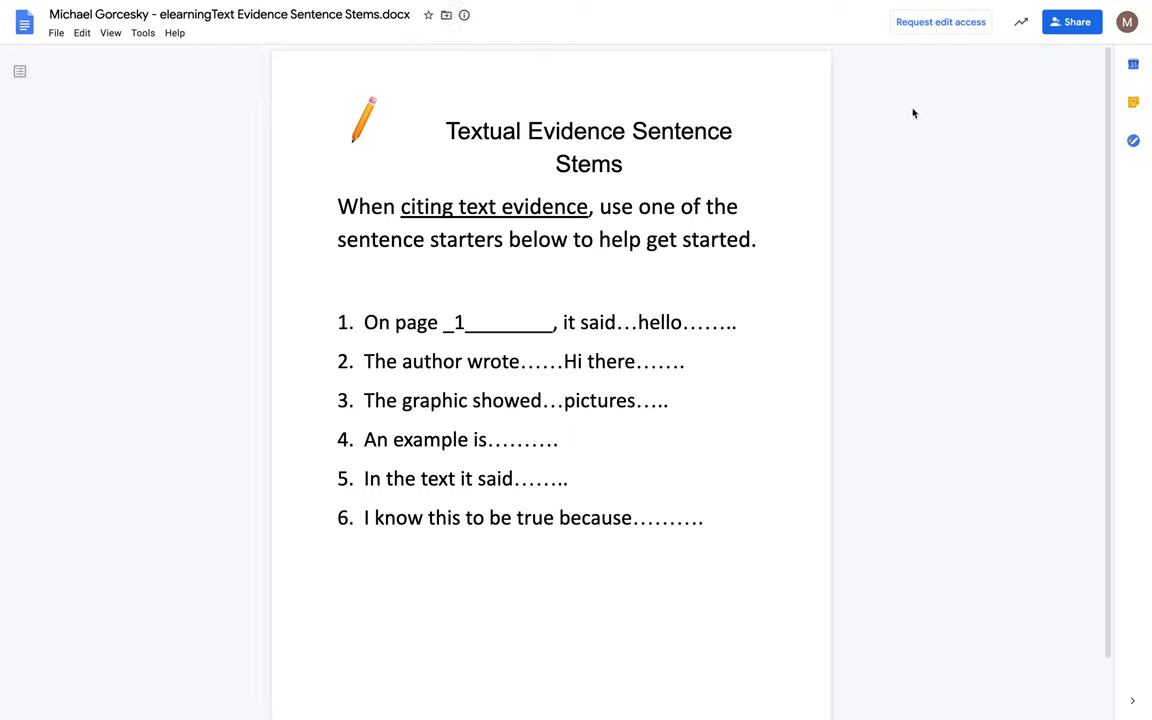
mouse_move(942, 27)
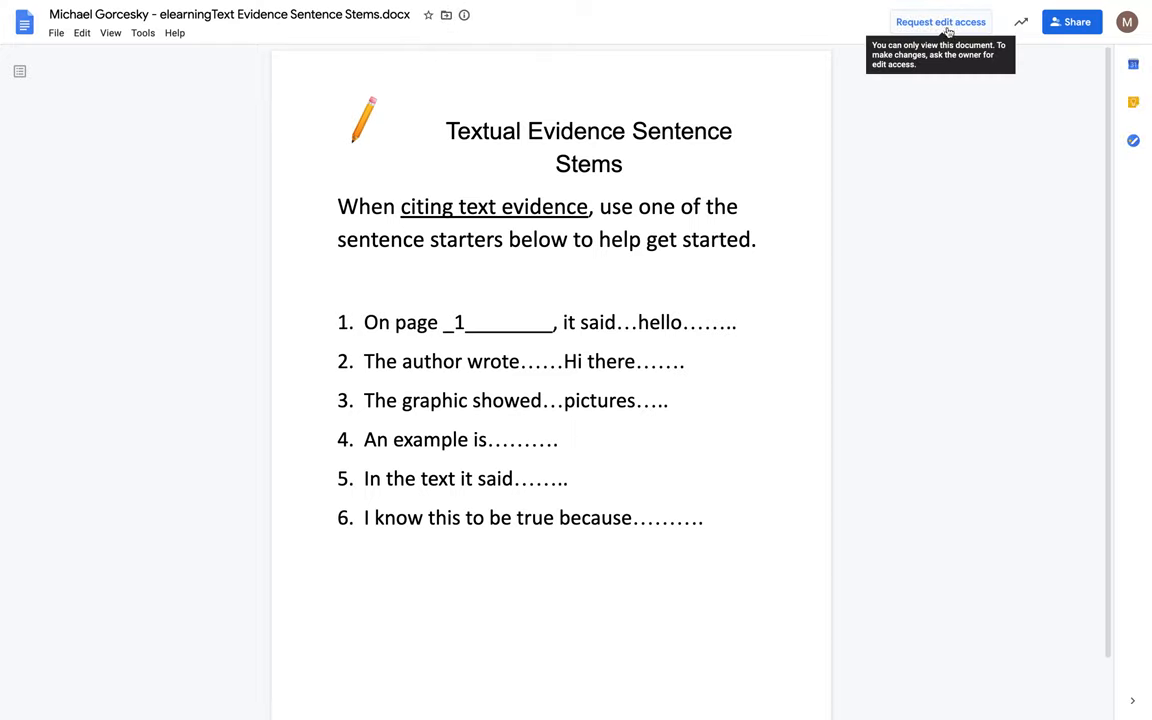
mouse_move(558, 172)
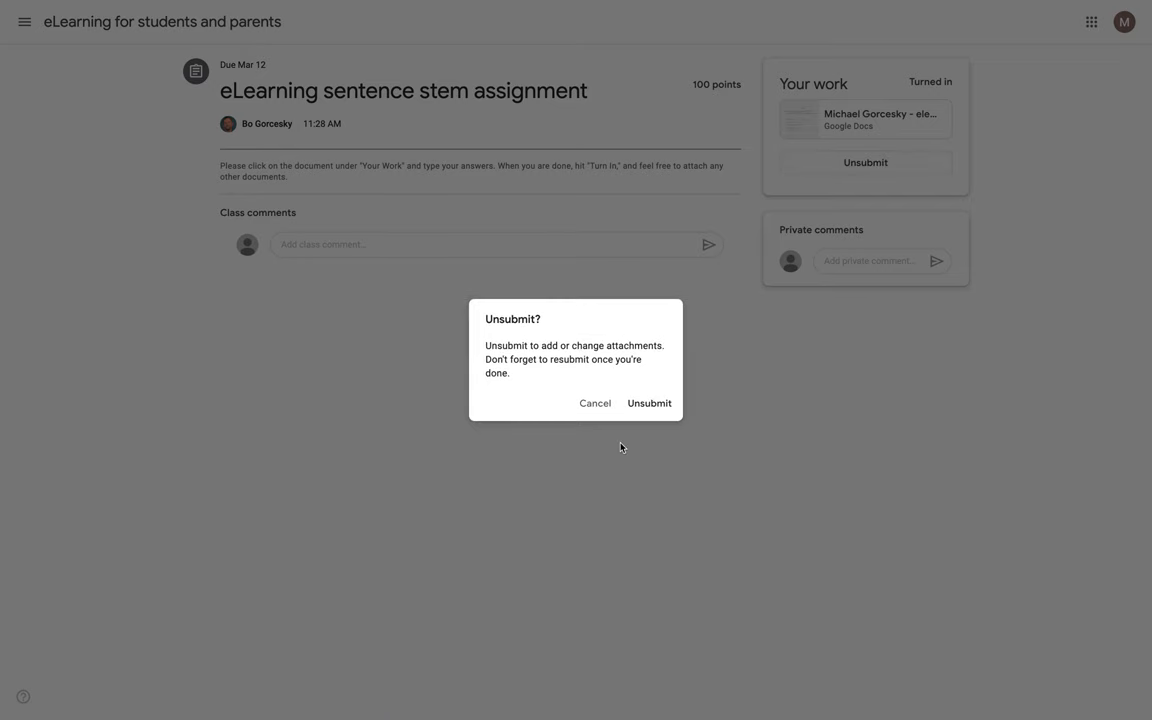
mouse_move(639, 415)
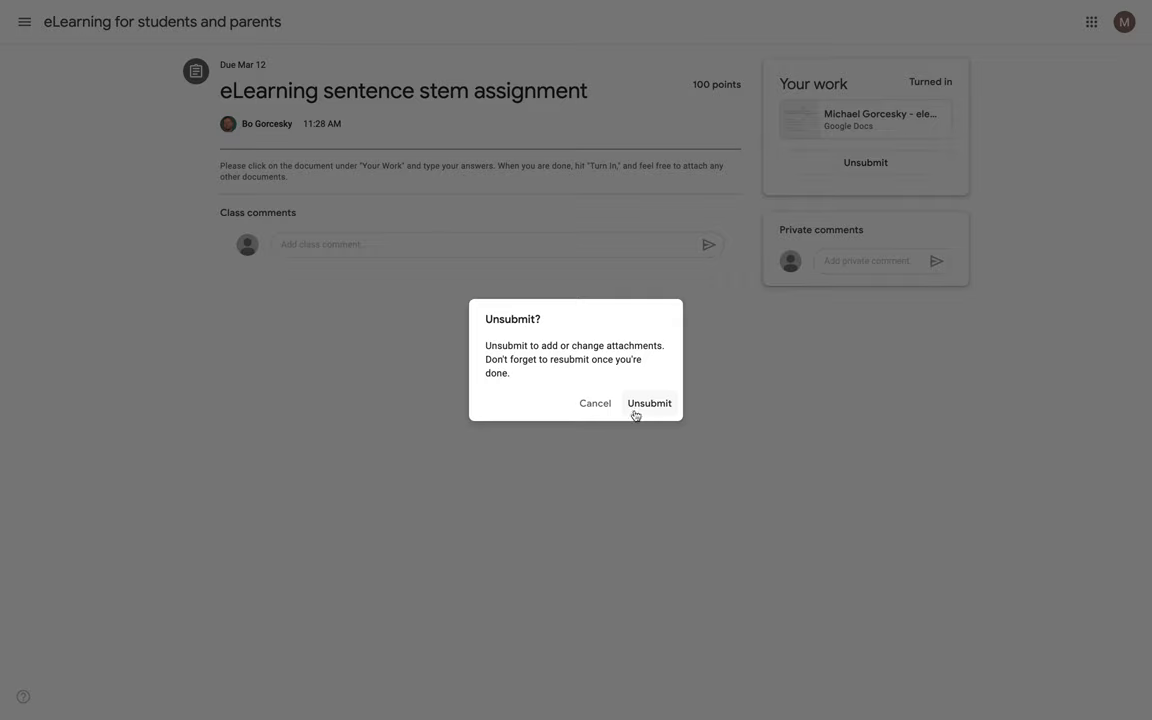
Answer the Unsubmit dialog and move to the teacher's class Stream.
click(649, 403)
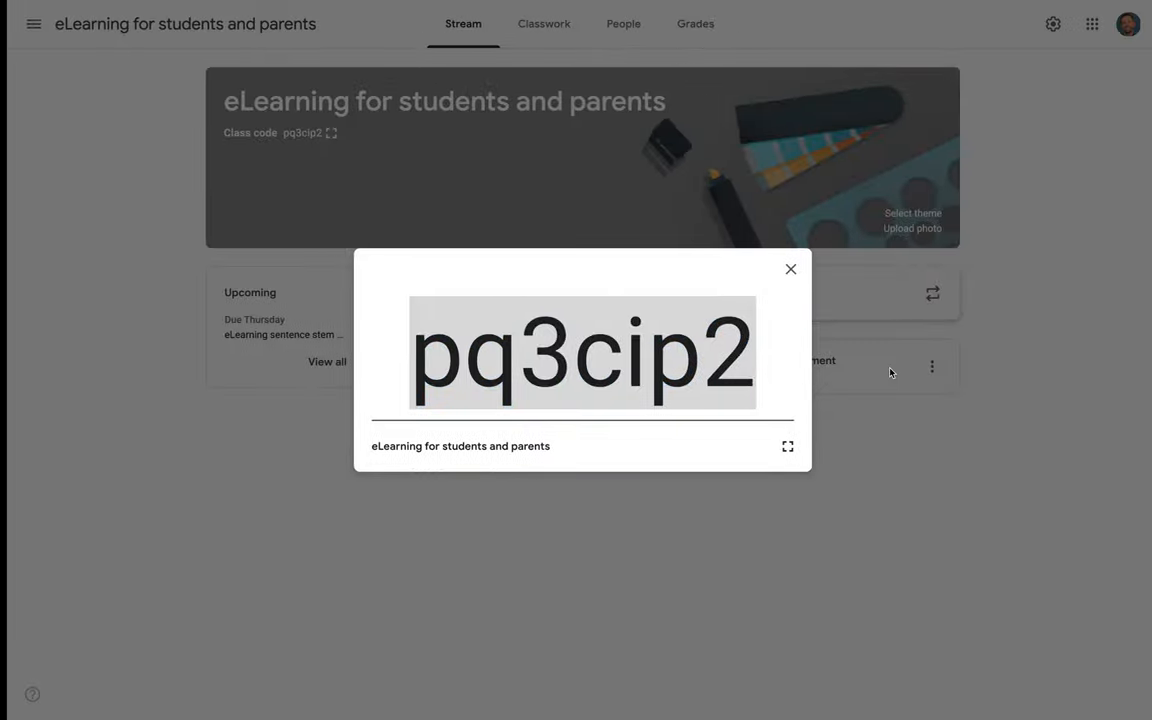
Close the class code popup and open the sentence stem assignment from Classwork.
click(790, 269)
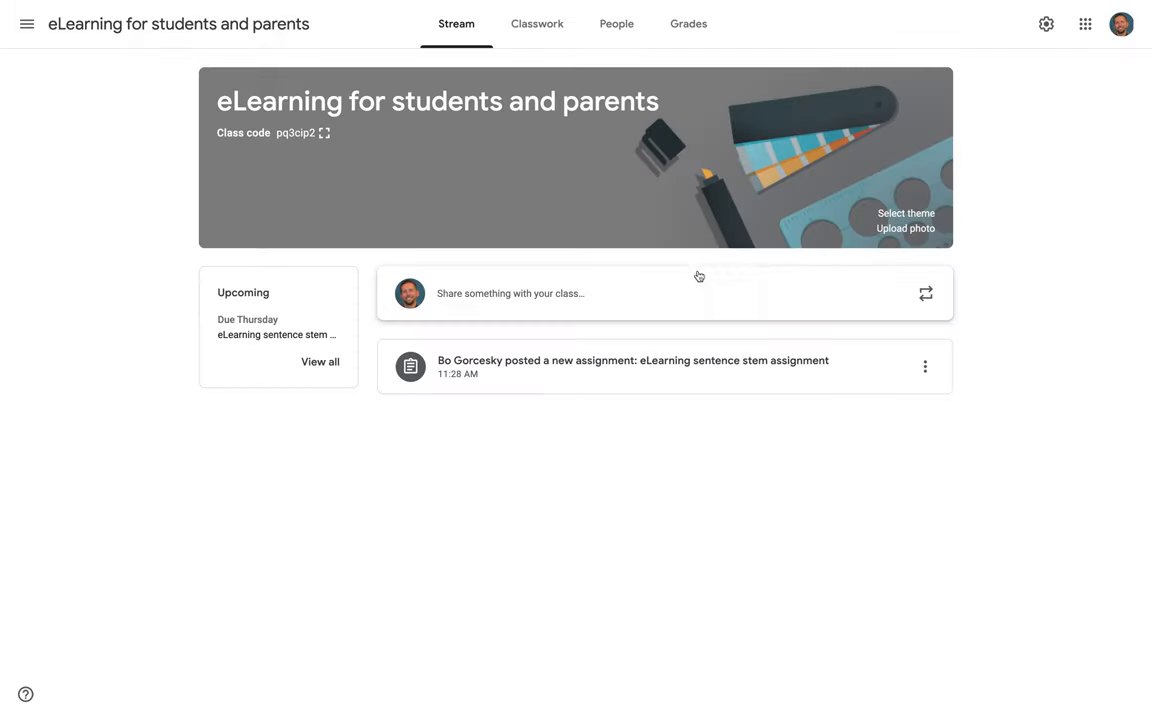
click(537, 23)
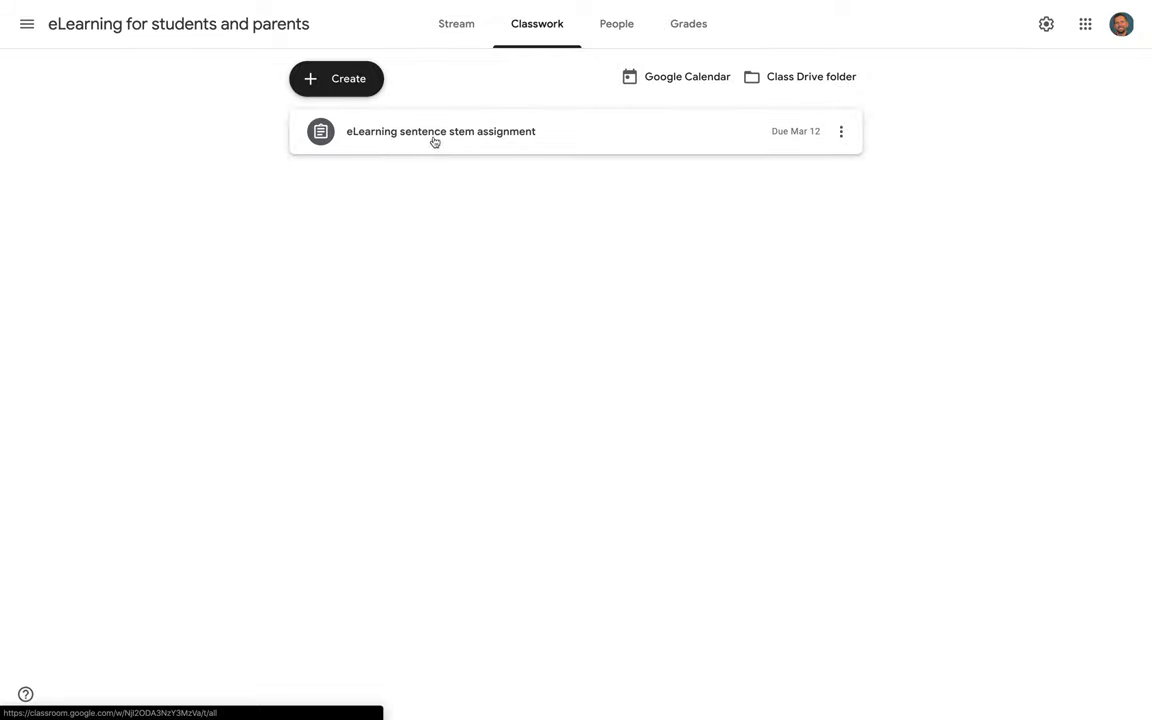
click(434, 131)
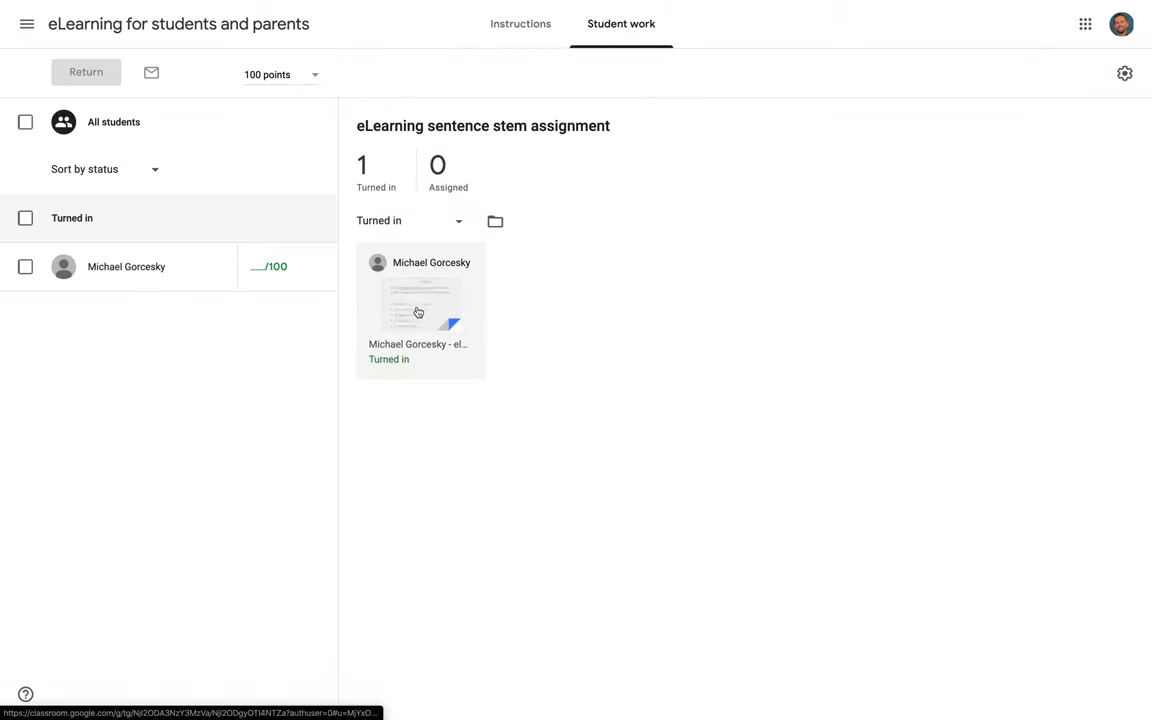
Grade the student's submission 100 and post the private comment 'Great job'.
click(419, 303)
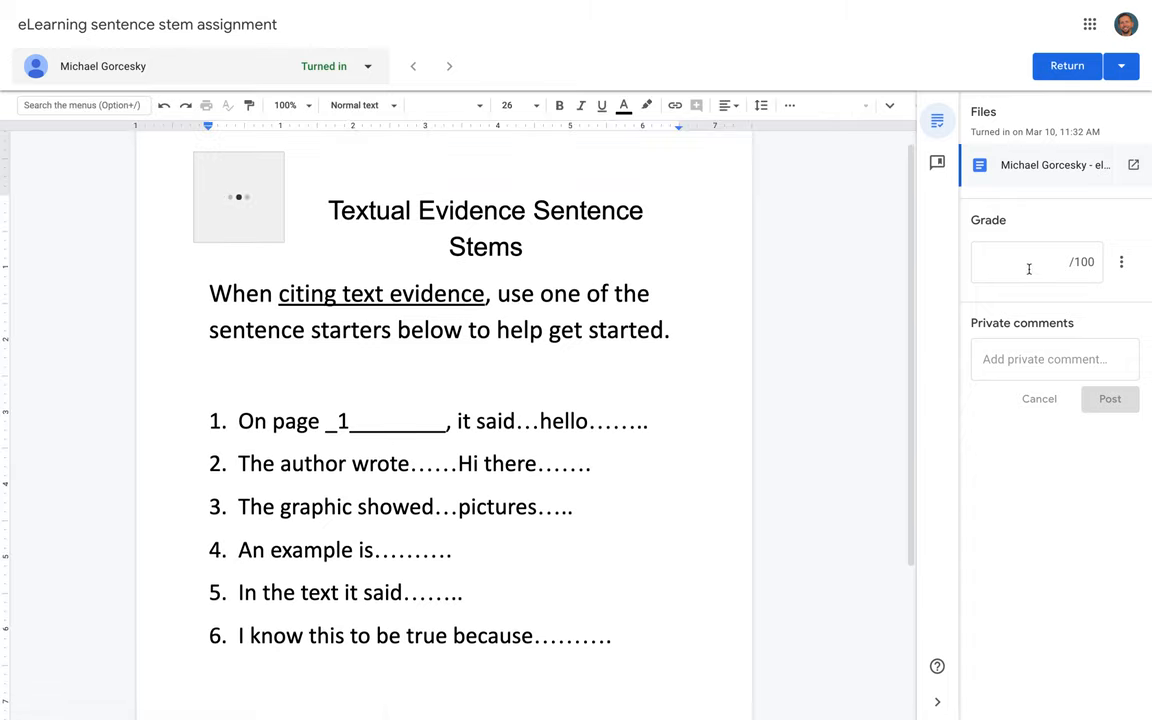
click(1030, 263)
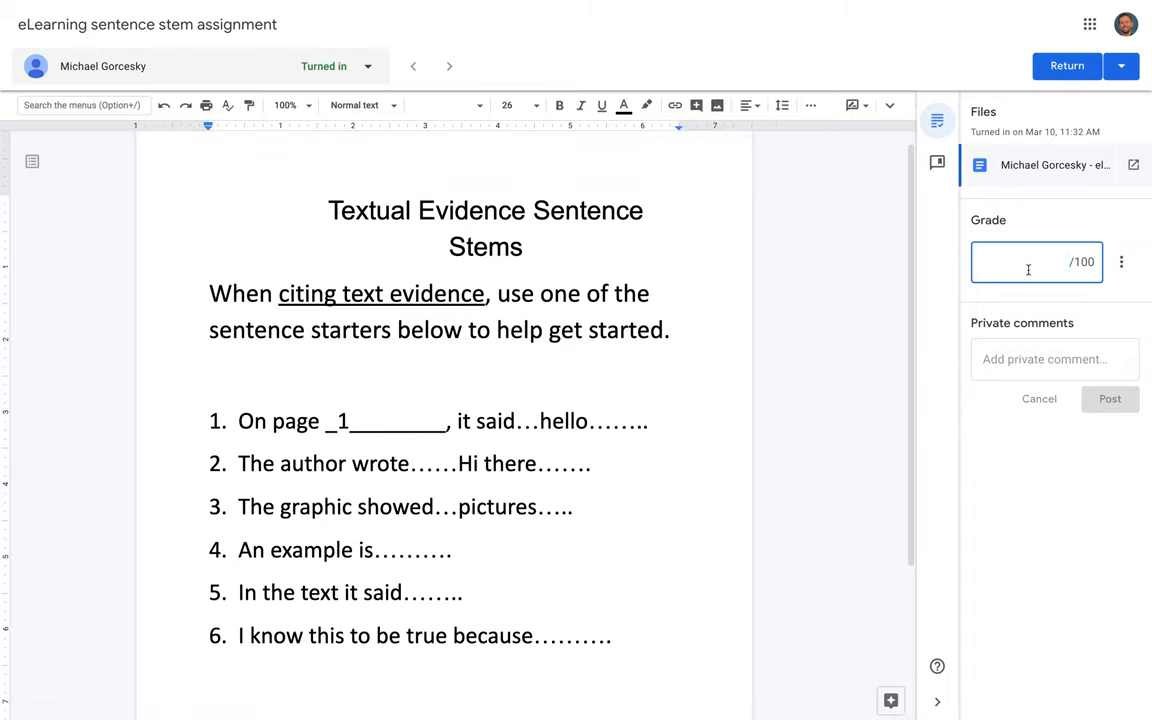
text(100)
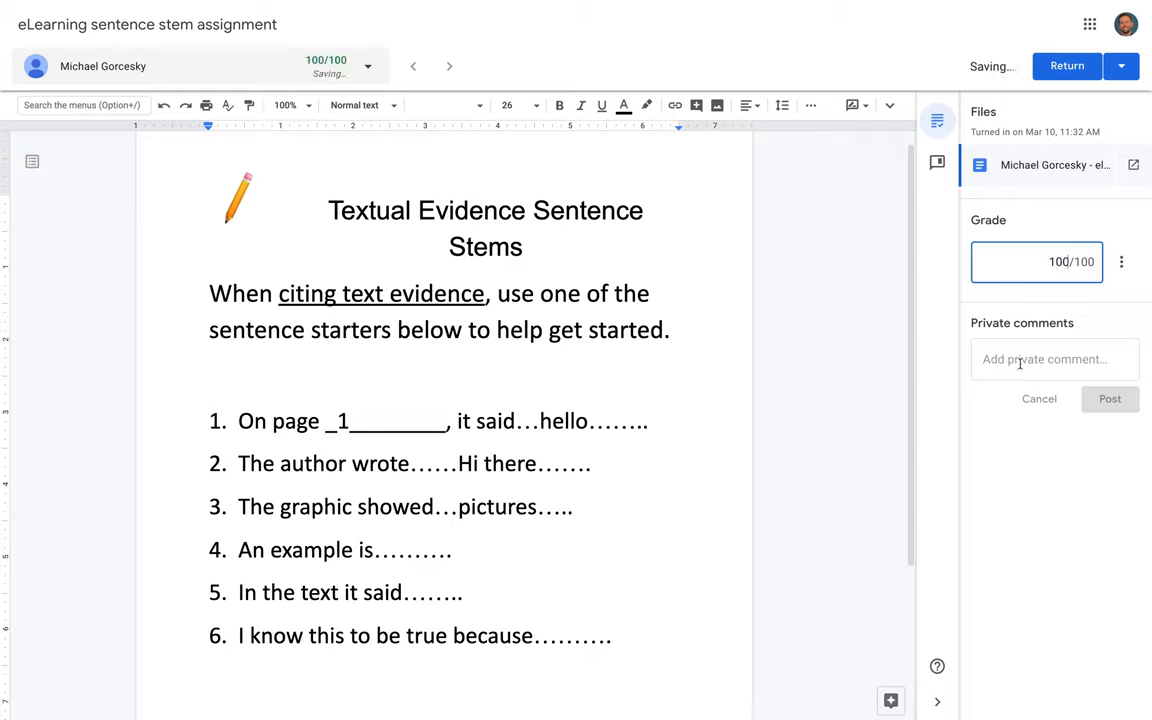
text(G)
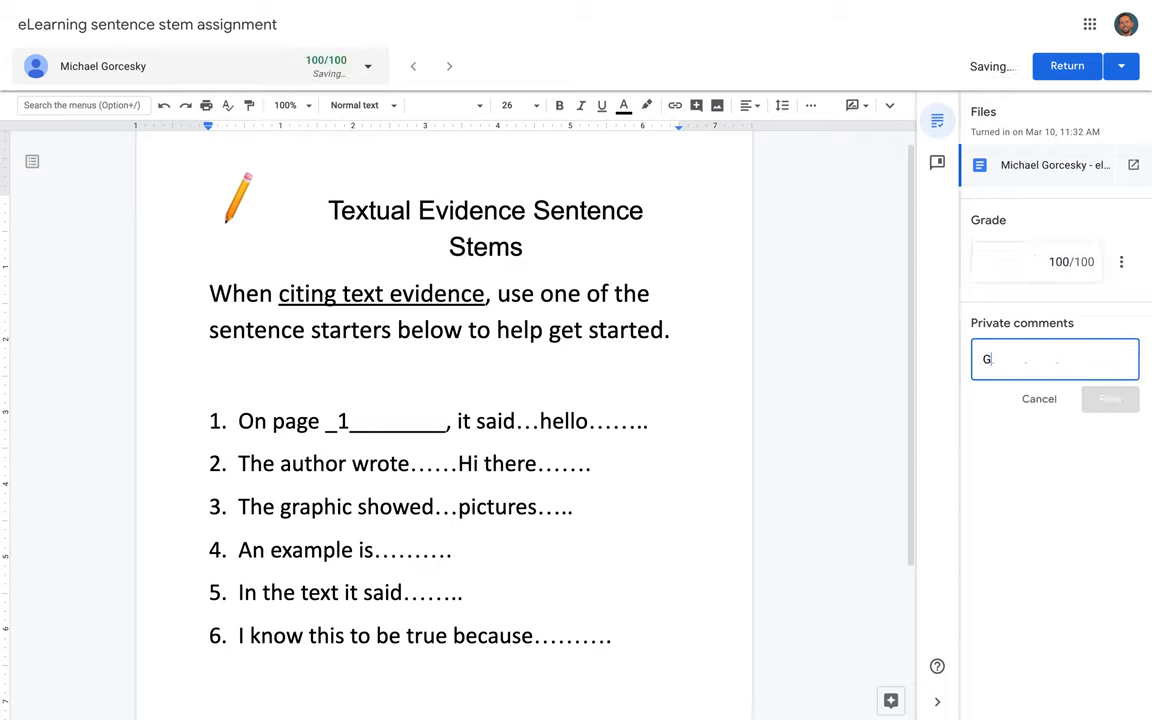
text(reat job)
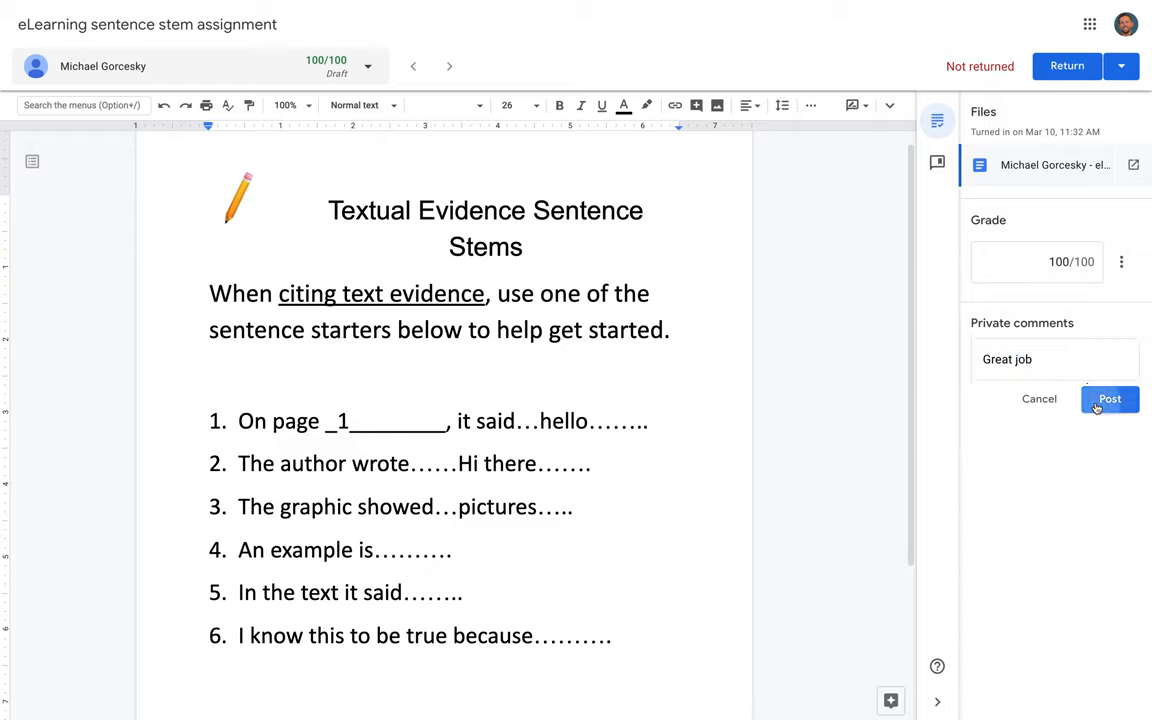
click(1109, 399)
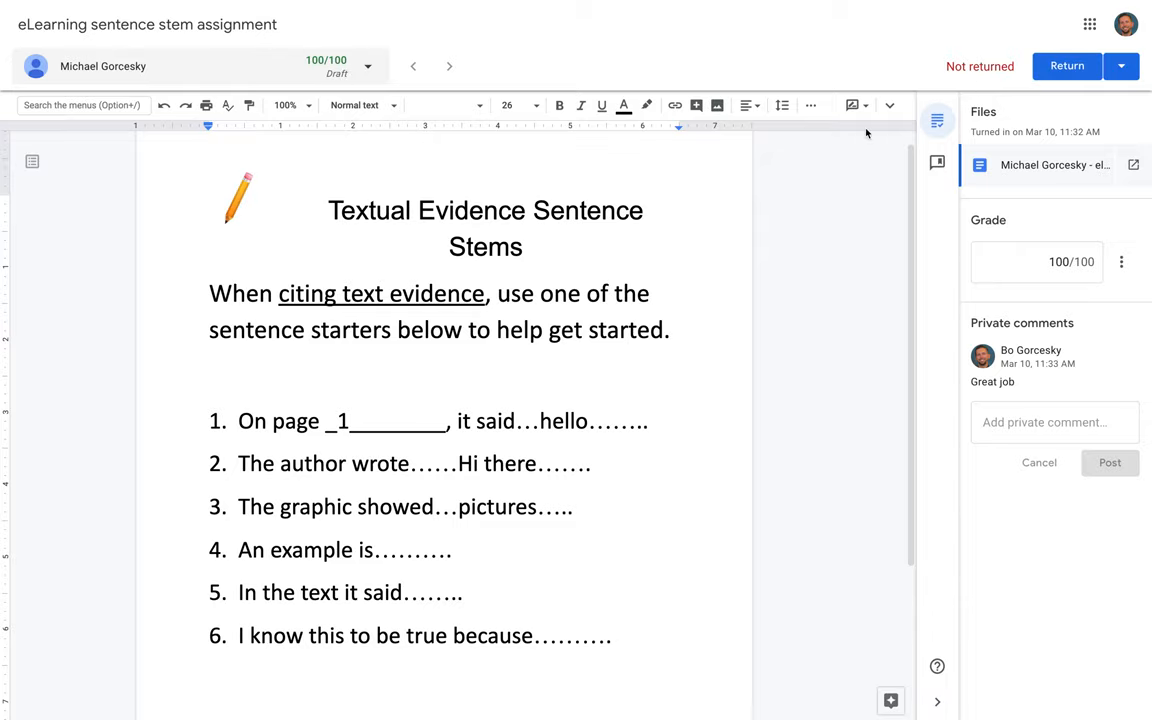
Return the 100/100 graded work to the student and confirm.
click(1066, 66)
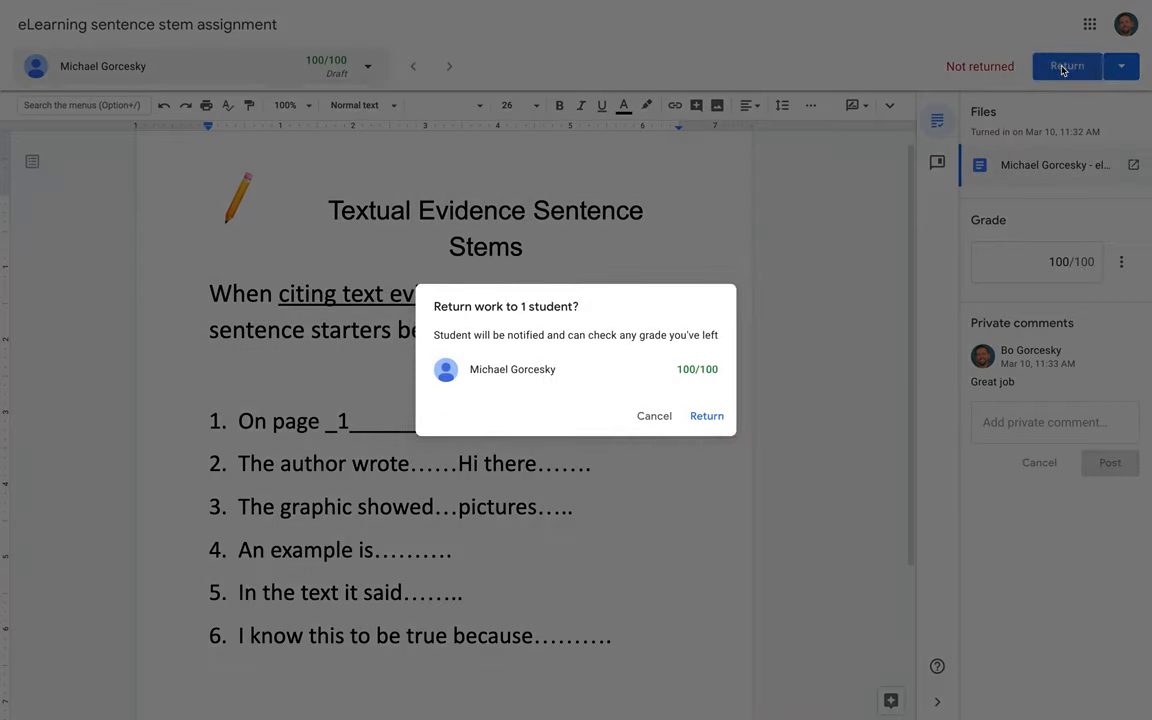
click(706, 416)
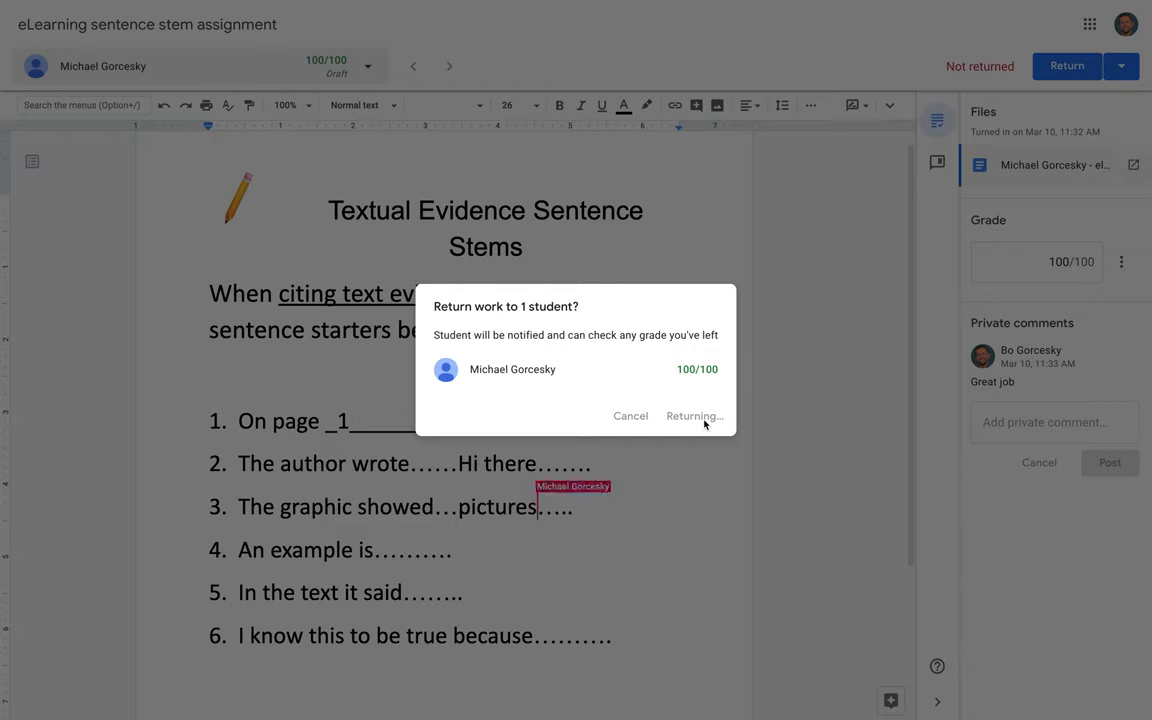
click(695, 416)
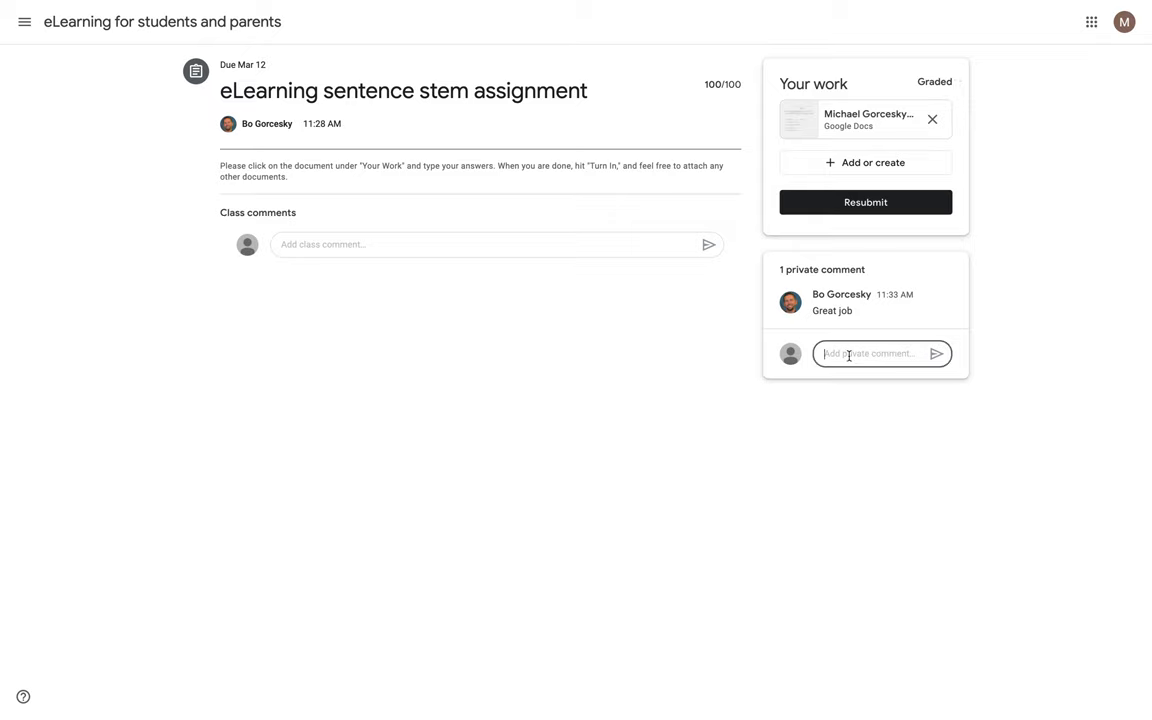
Reply 'Thanks' as a private comment on the graded assignment.
text(Than)
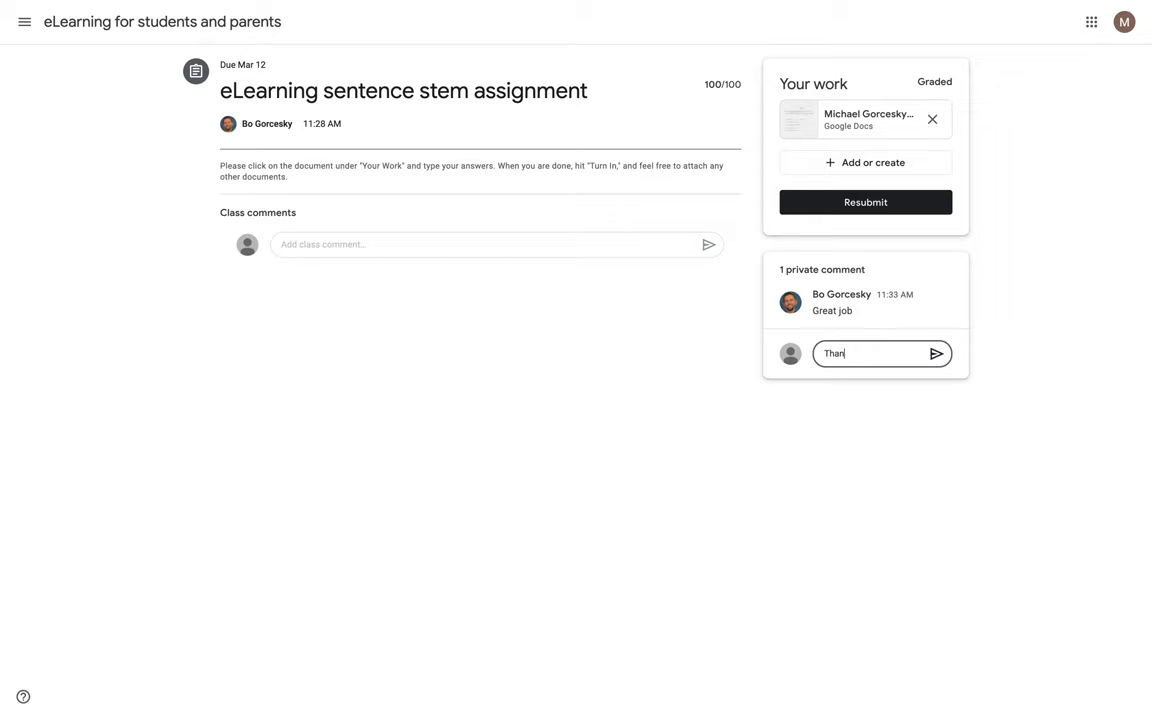
text(Thanks)
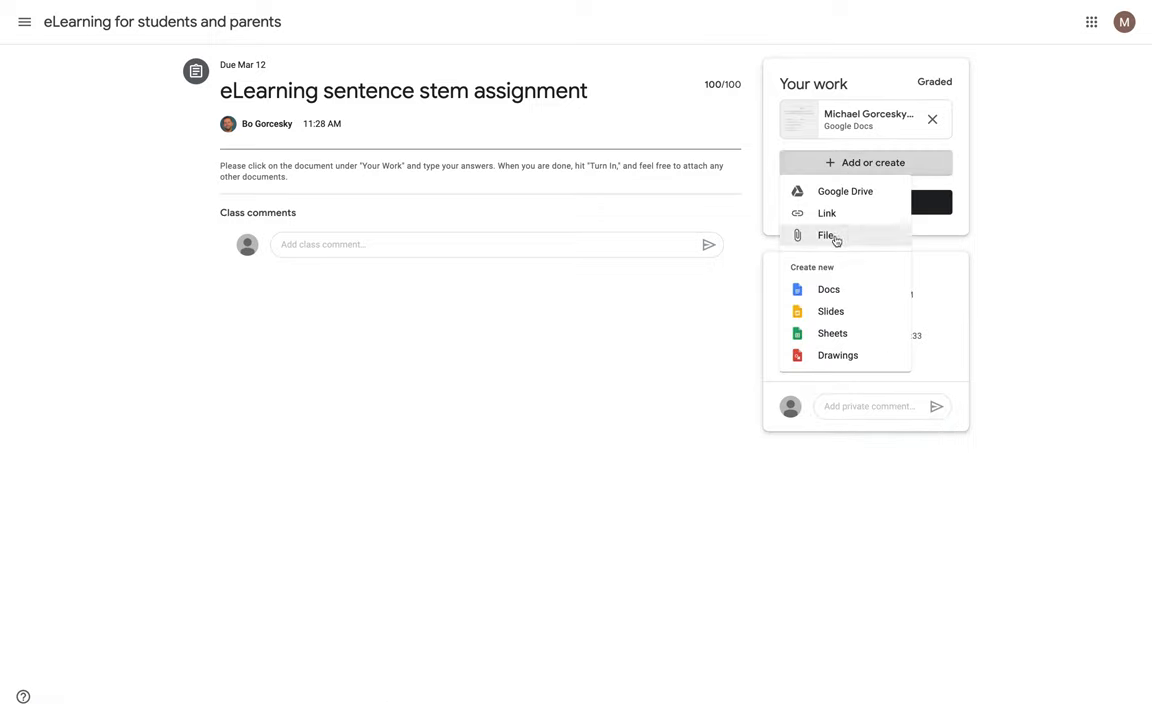
mouse_move(1016, 300)
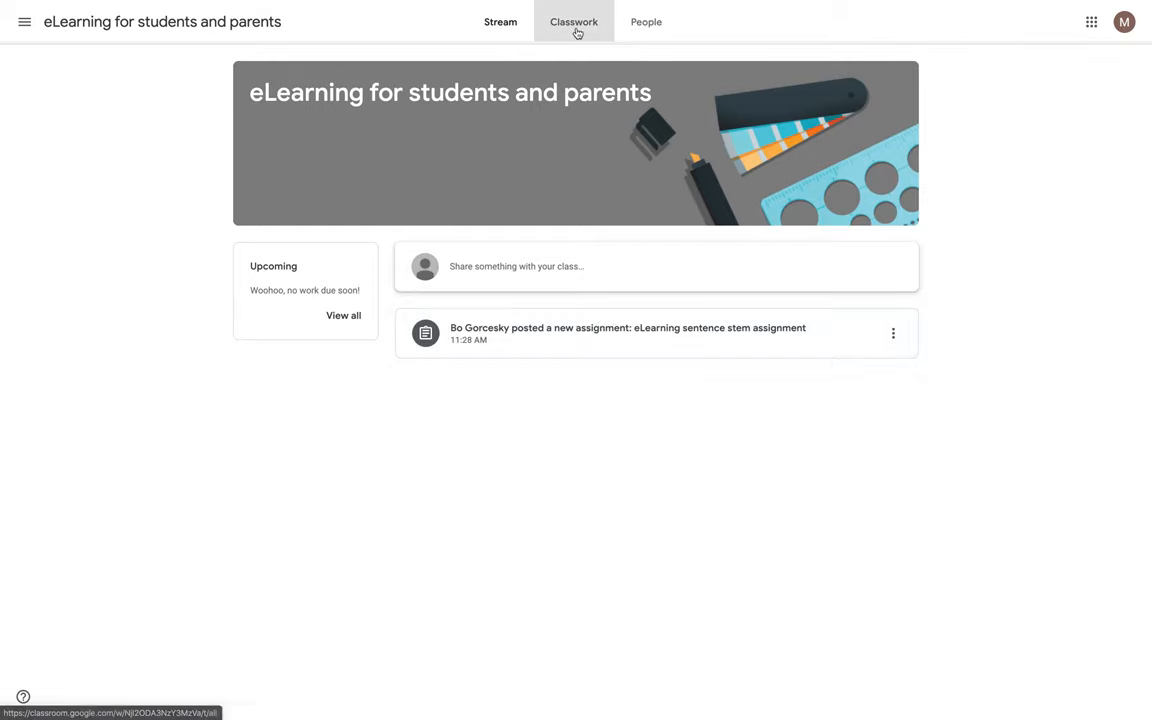
Open the Classwork list to see the sentence stem assignment marked Graded.
click(573, 22)
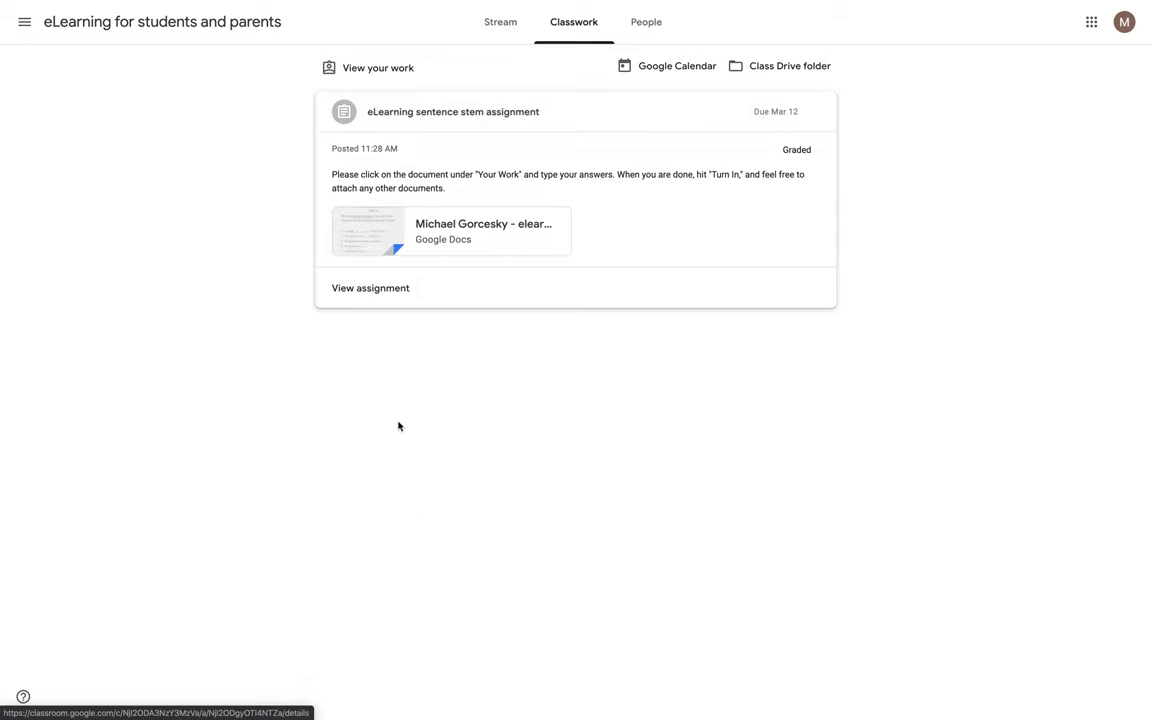
mouse_move(417, 505)
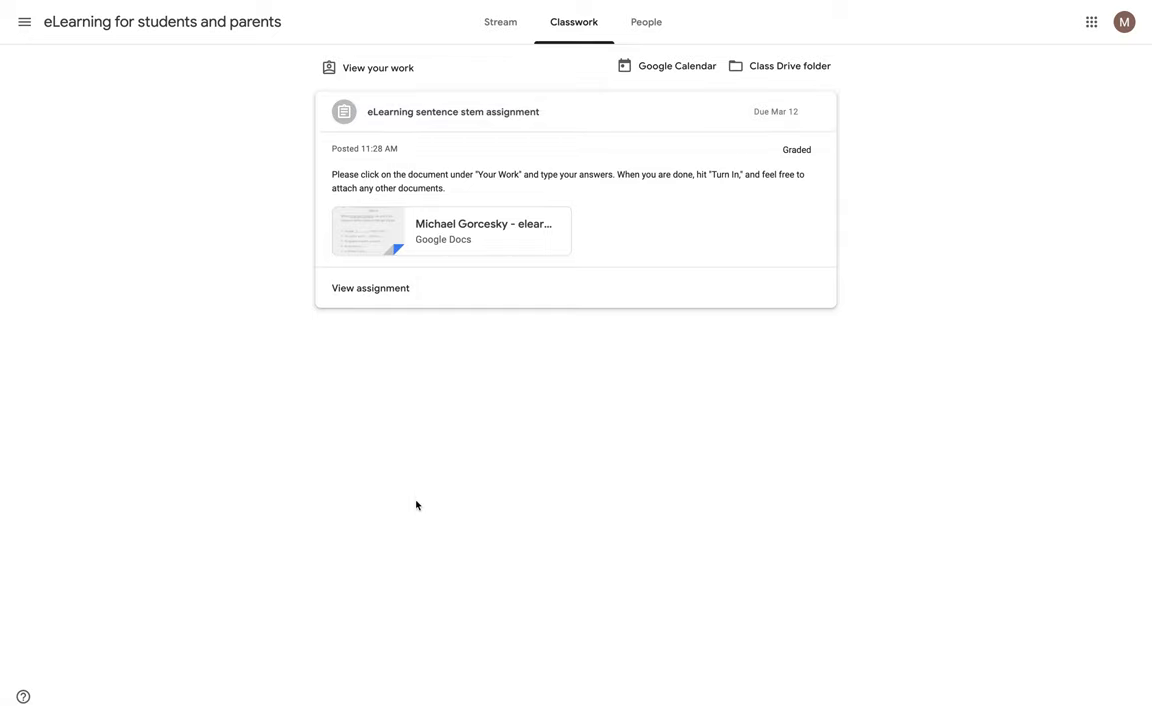